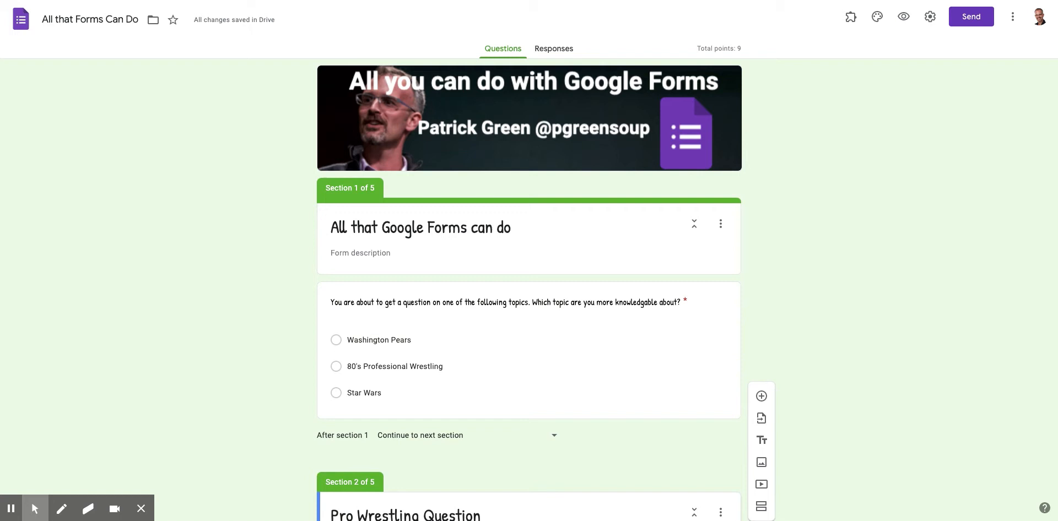
pyautogui.moveTo(616, 204)
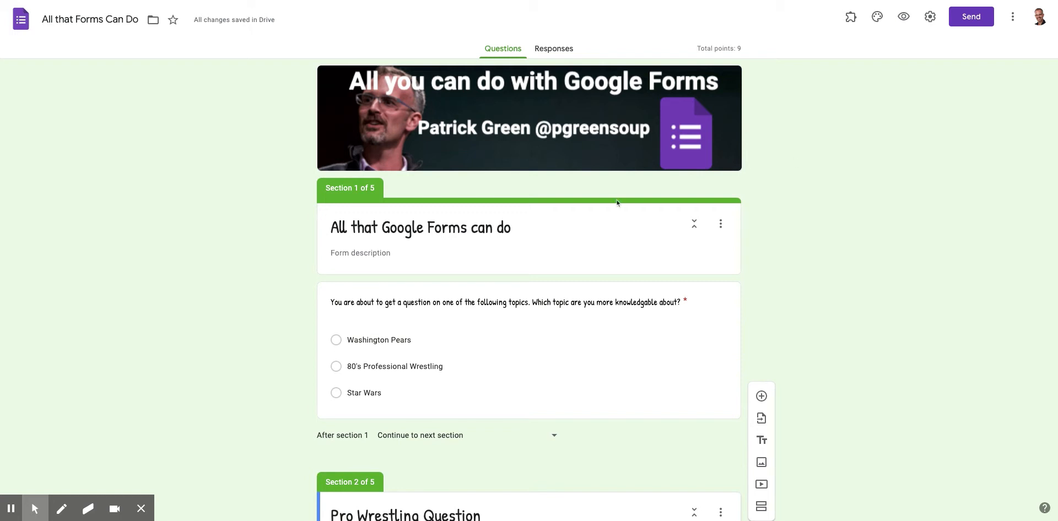
pyautogui.moveTo(409, 297)
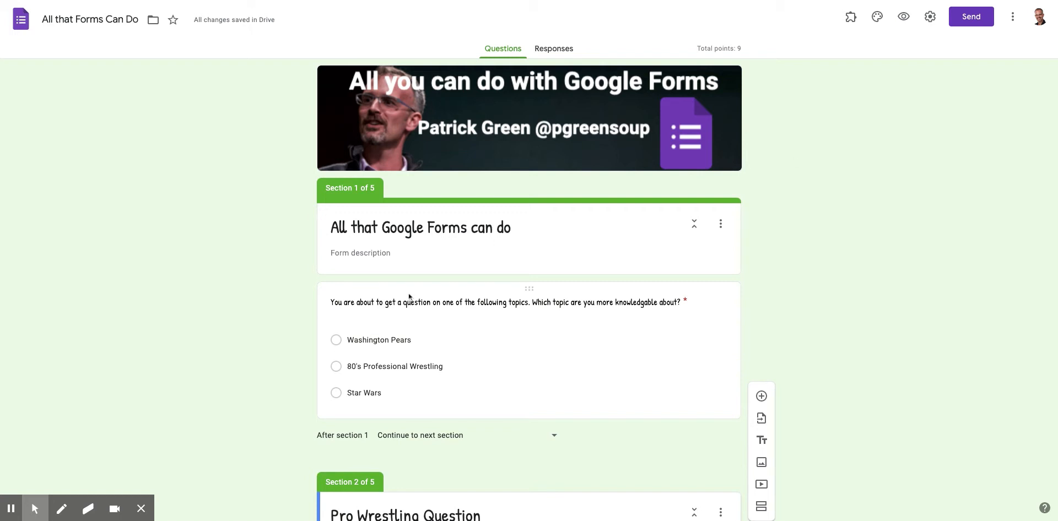
pyautogui.moveTo(758, 285)
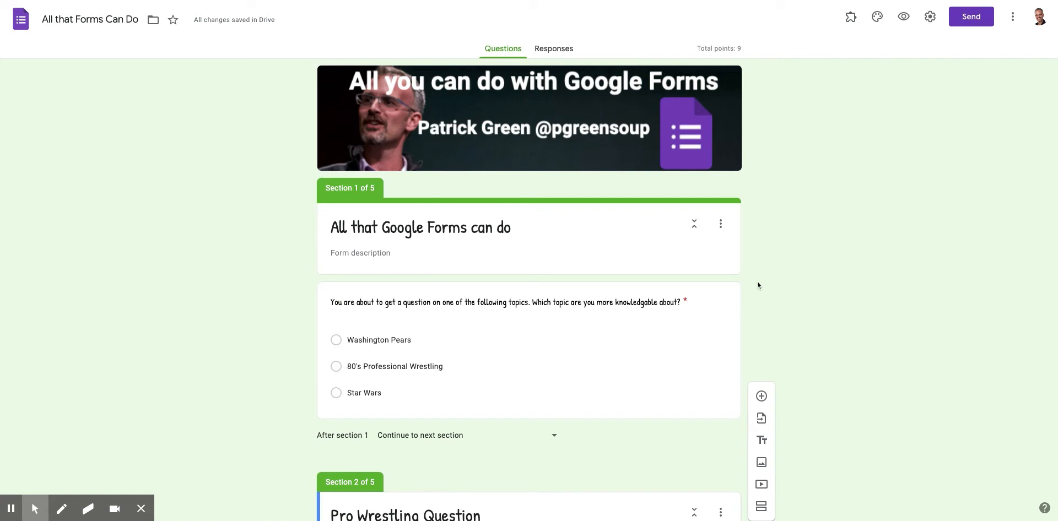
pyautogui.moveTo(727, 285)
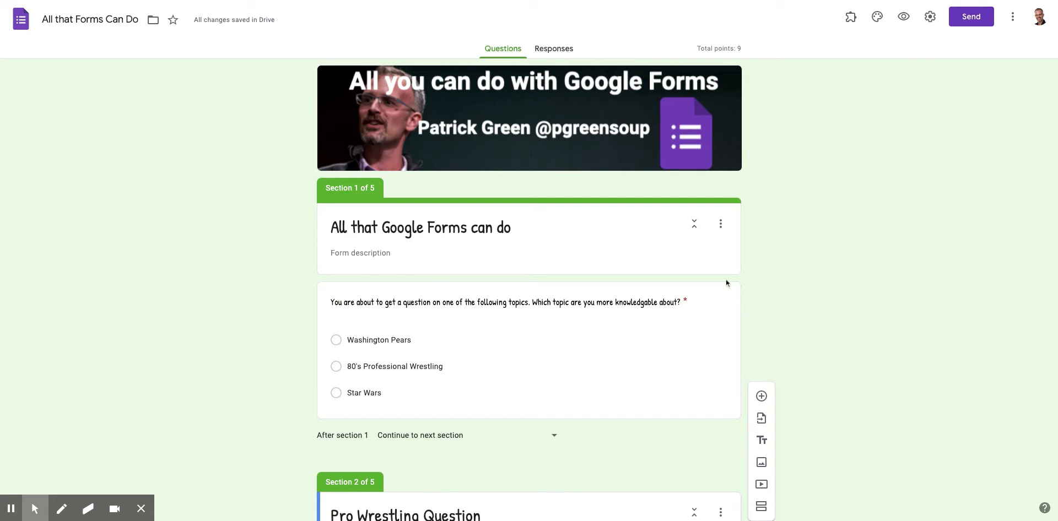
pyautogui.moveTo(339, 197)
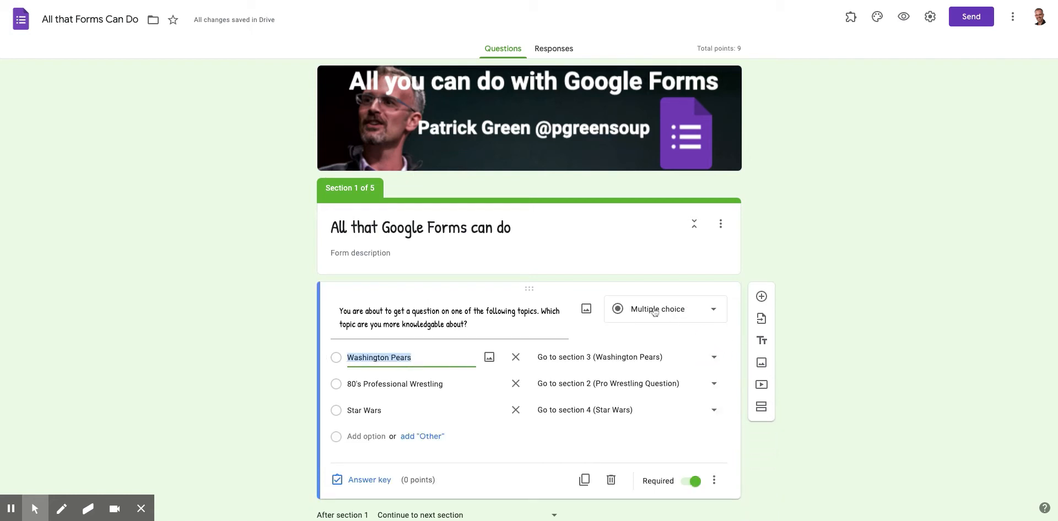
pyautogui.moveTo(653, 315)
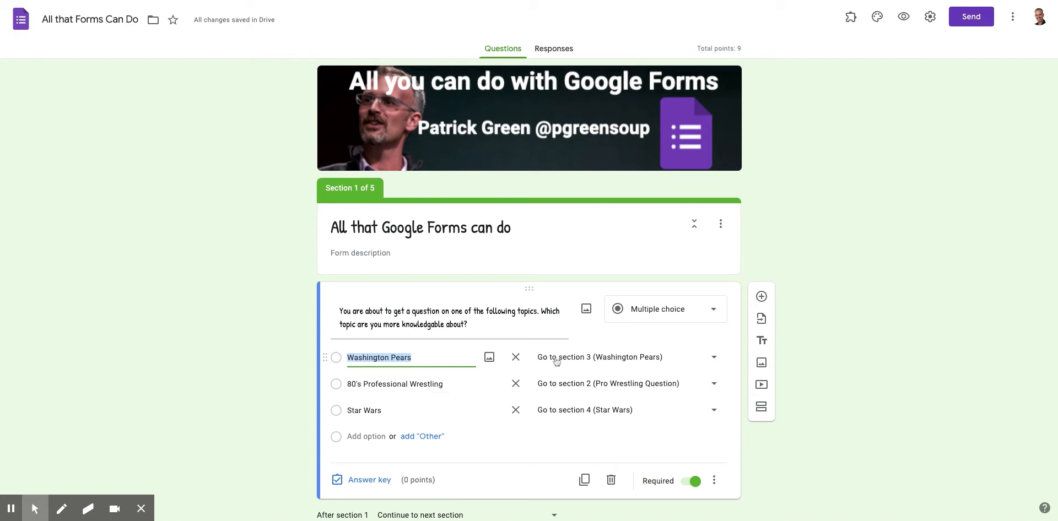
pyautogui.moveTo(555, 362)
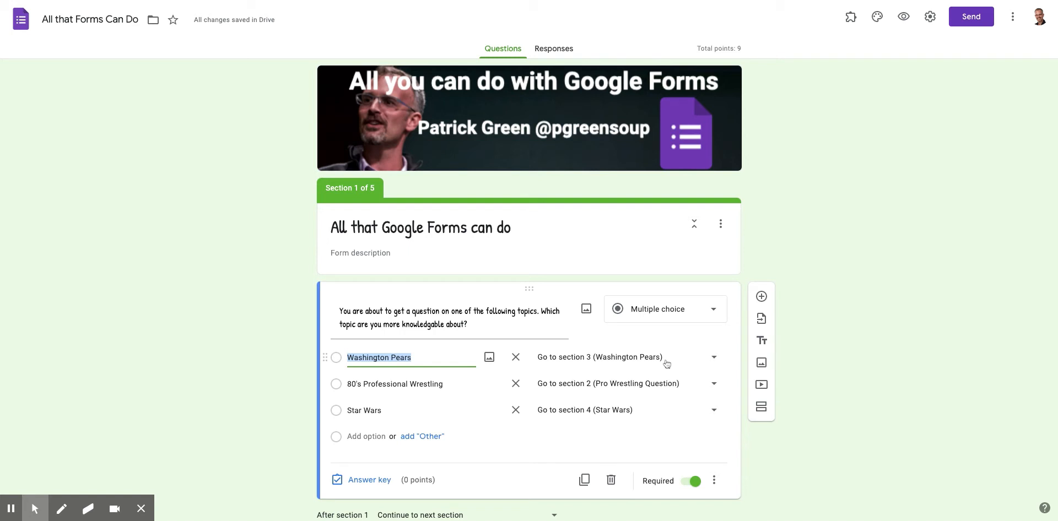
pyautogui.moveTo(666, 364)
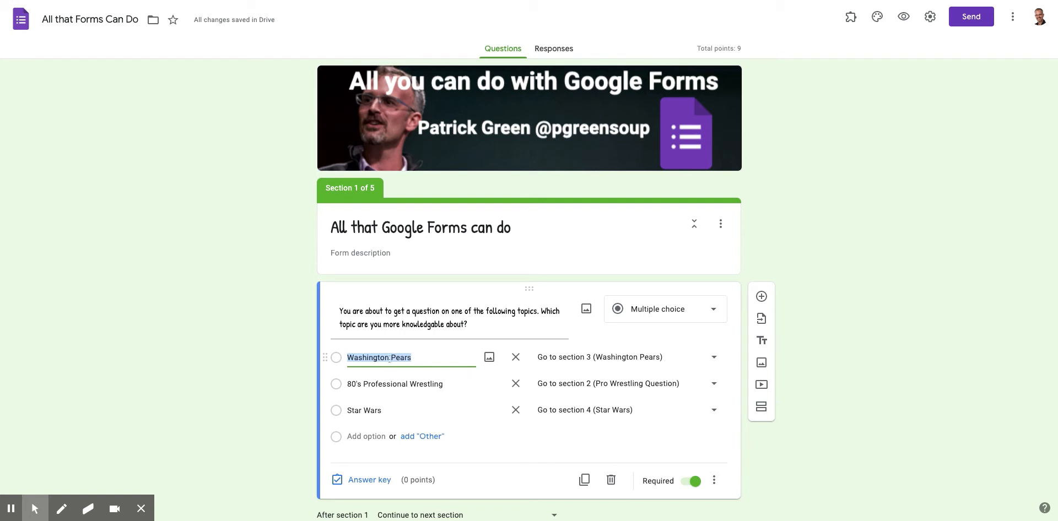
pyautogui.moveTo(569, 362)
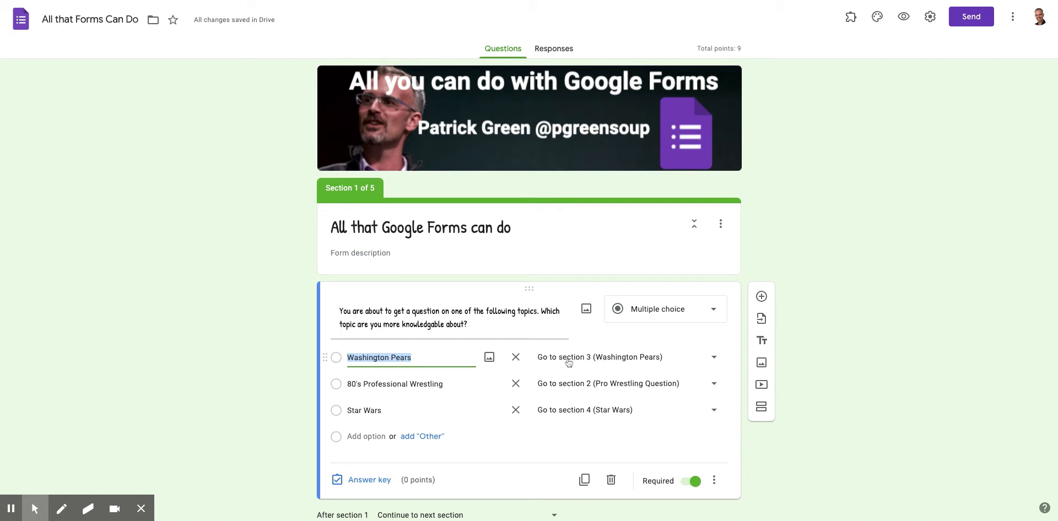
pyautogui.moveTo(651, 364)
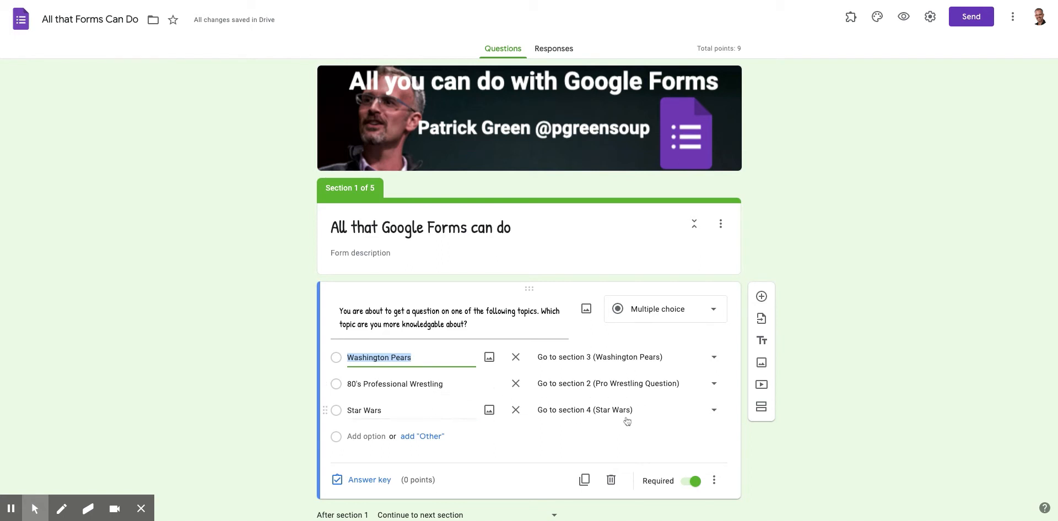
pyautogui.scroll(-3)
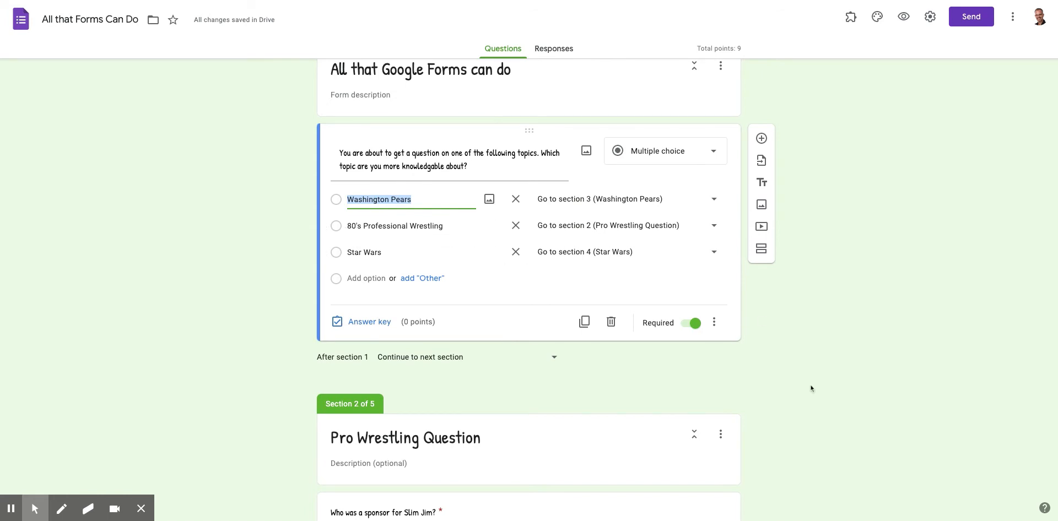
pyautogui.scroll(-3)
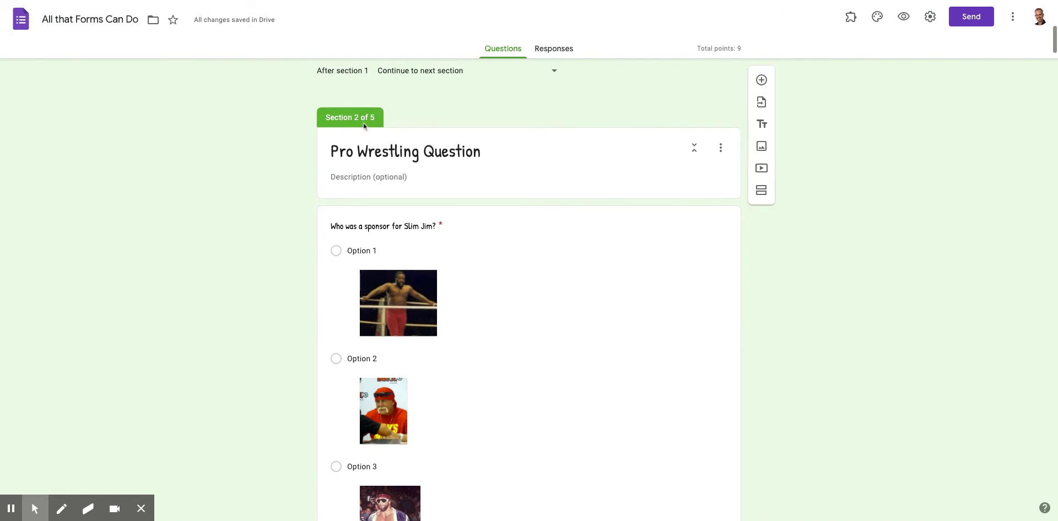
pyautogui.scroll(-3)
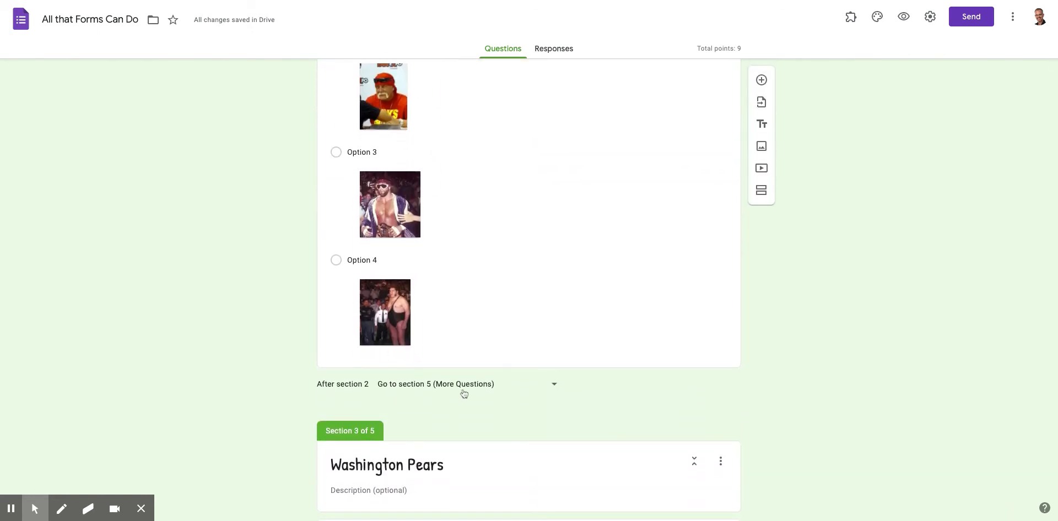
pyautogui.moveTo(369, 394)
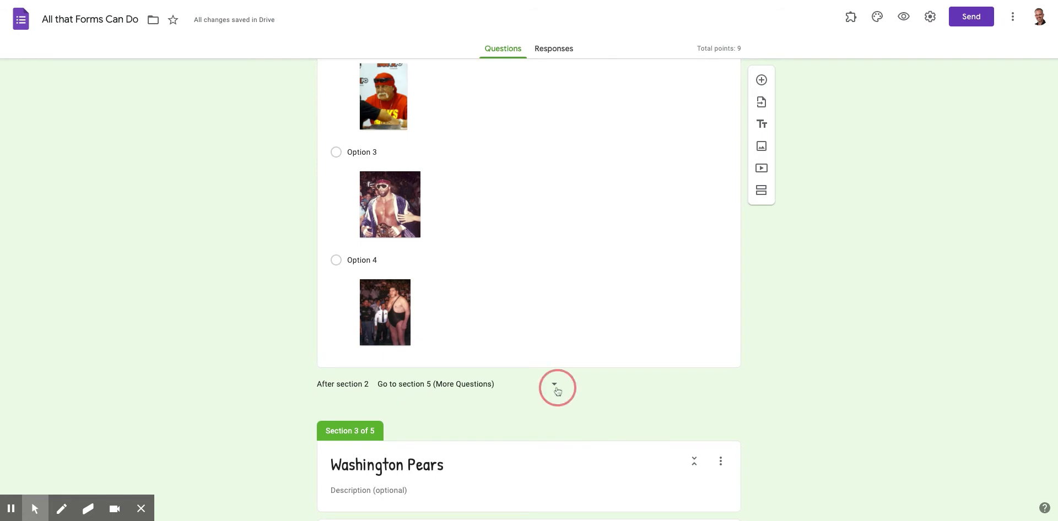
pyautogui.click(553, 384)
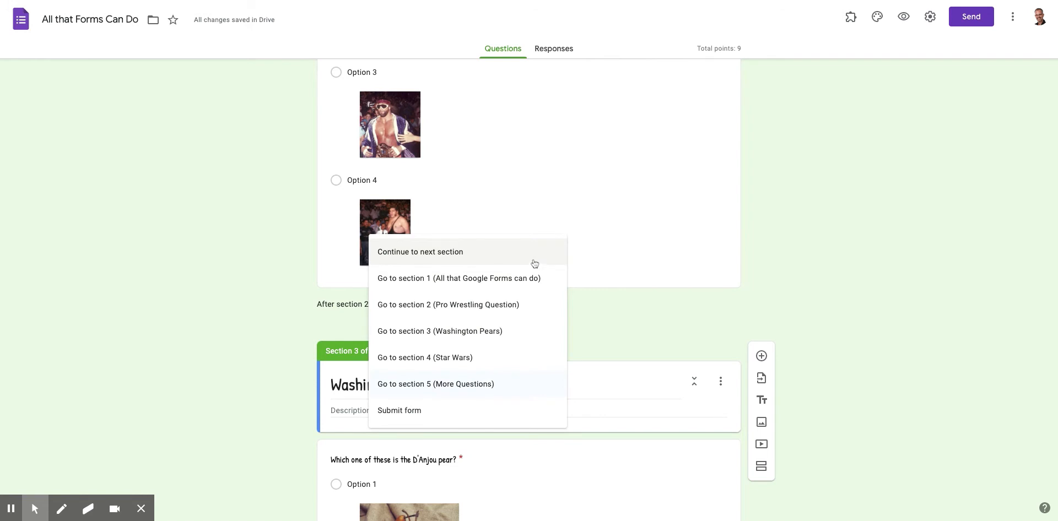
pyautogui.click(420, 251)
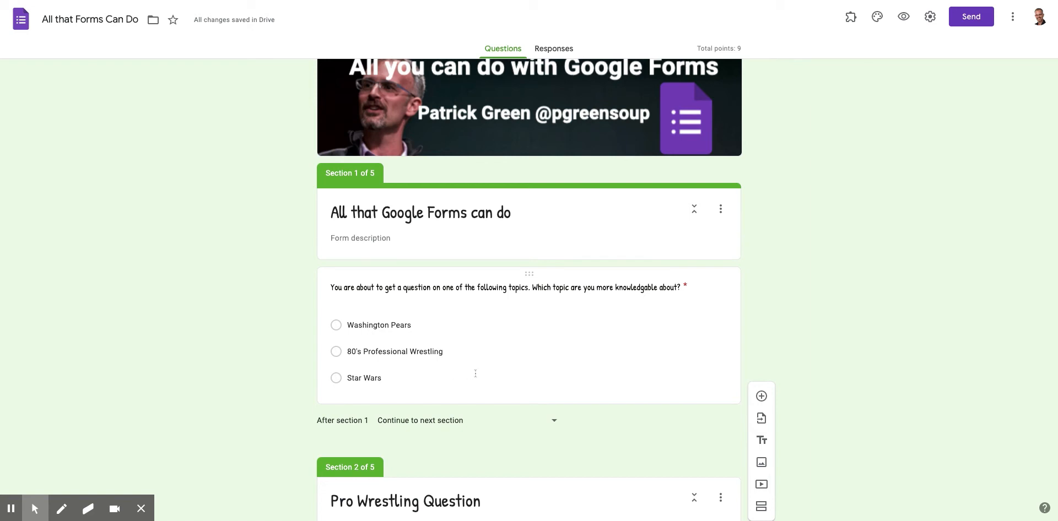
pyautogui.scroll(-3)
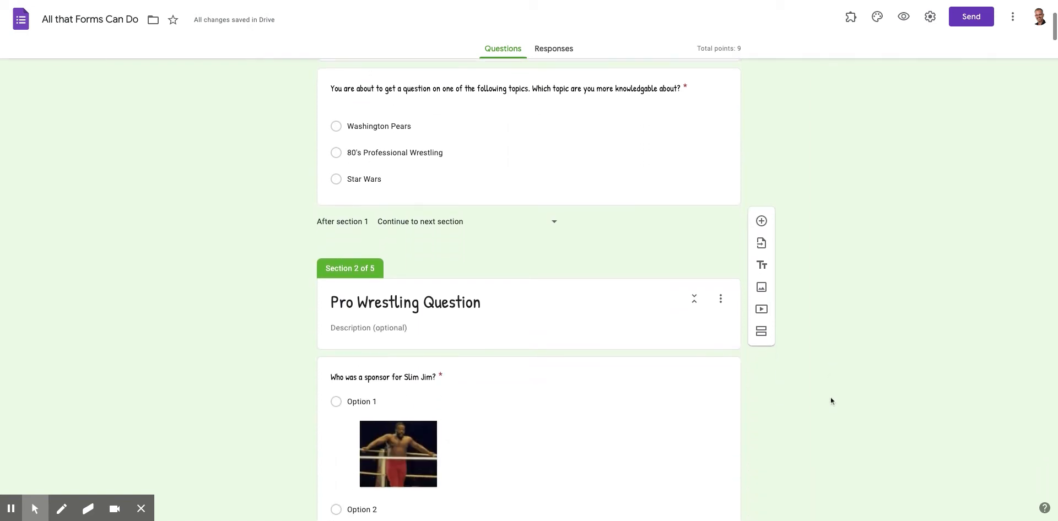
pyautogui.scroll(-3)
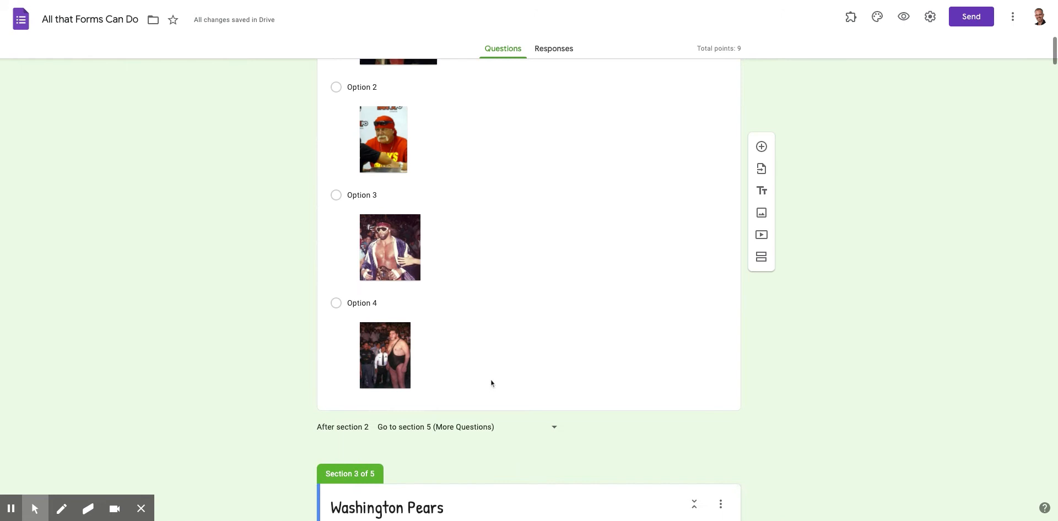
pyautogui.scroll(-3)
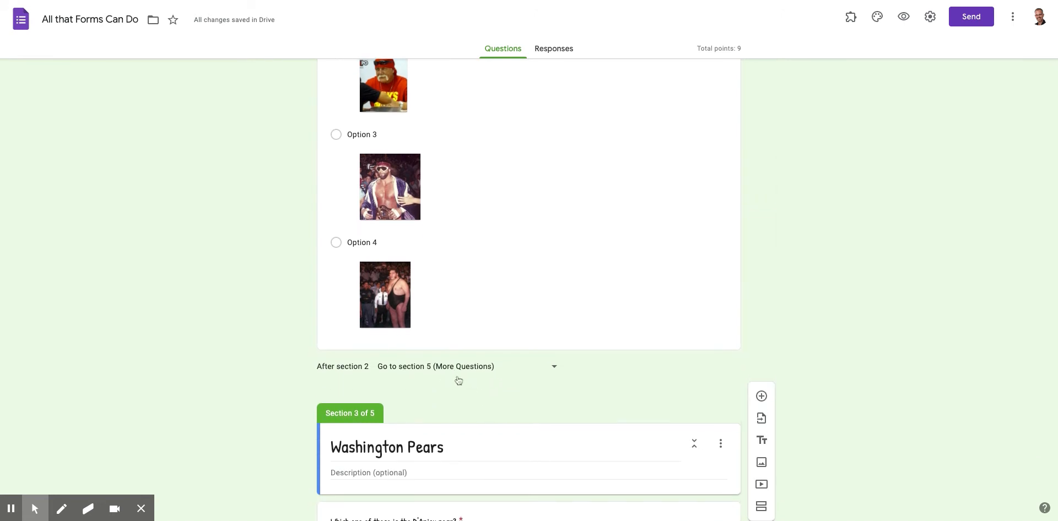
pyautogui.moveTo(470, 371)
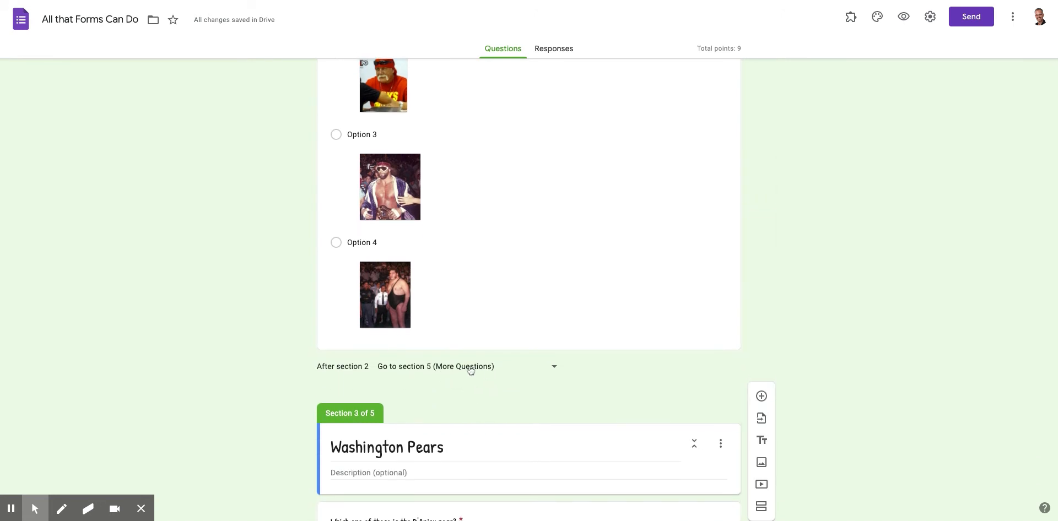
pyautogui.moveTo(401, 375)
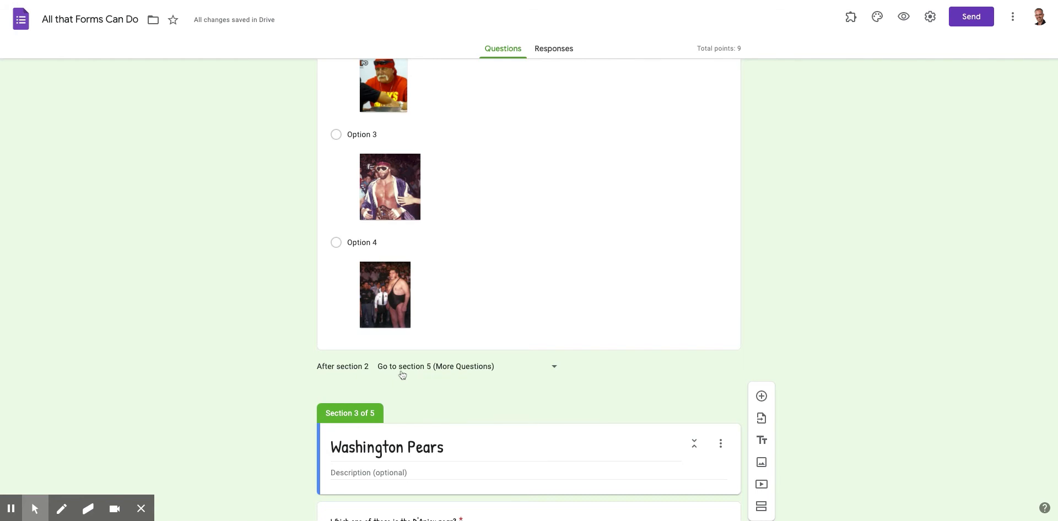
pyautogui.scroll(-3)
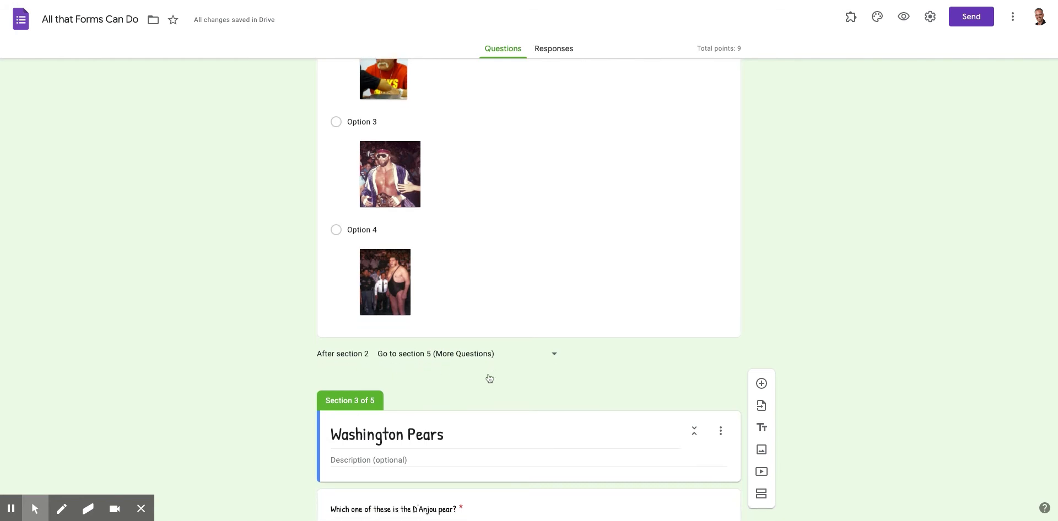
pyautogui.scroll(-3)
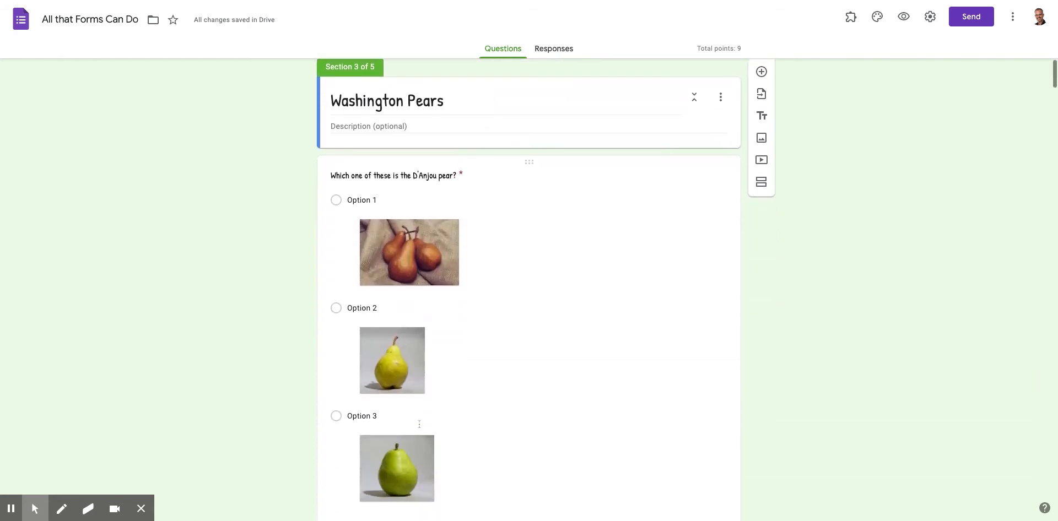
pyautogui.scroll(-3)
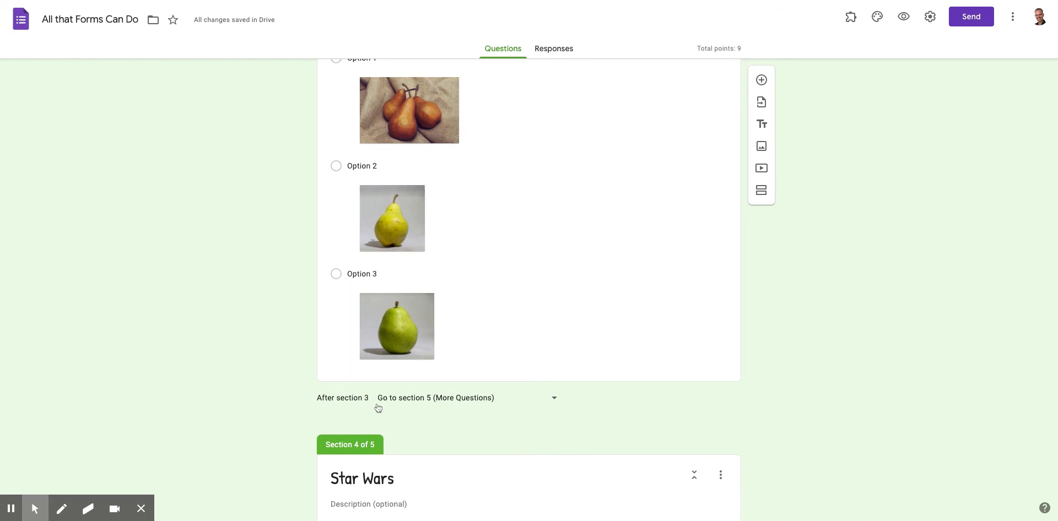
pyautogui.moveTo(504, 405)
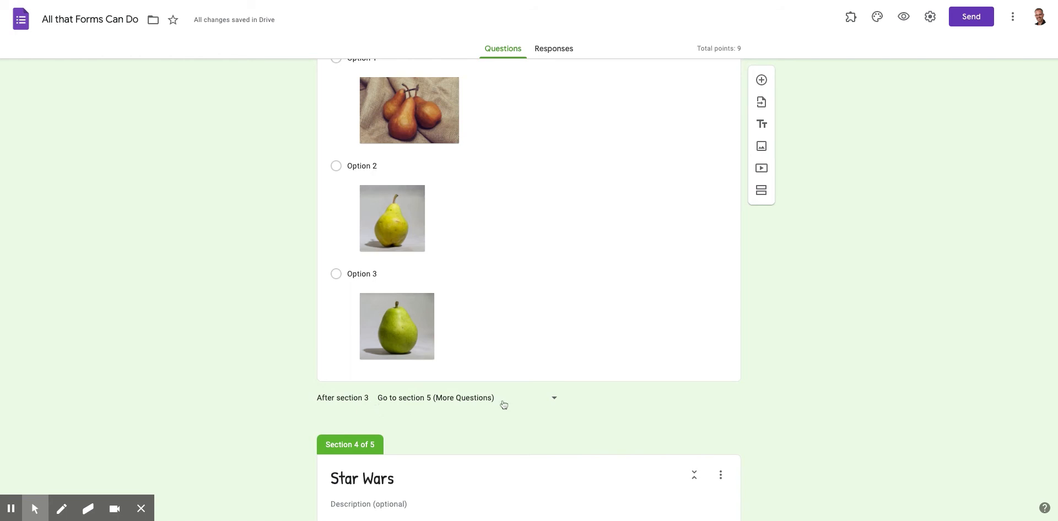
pyautogui.scroll(-3)
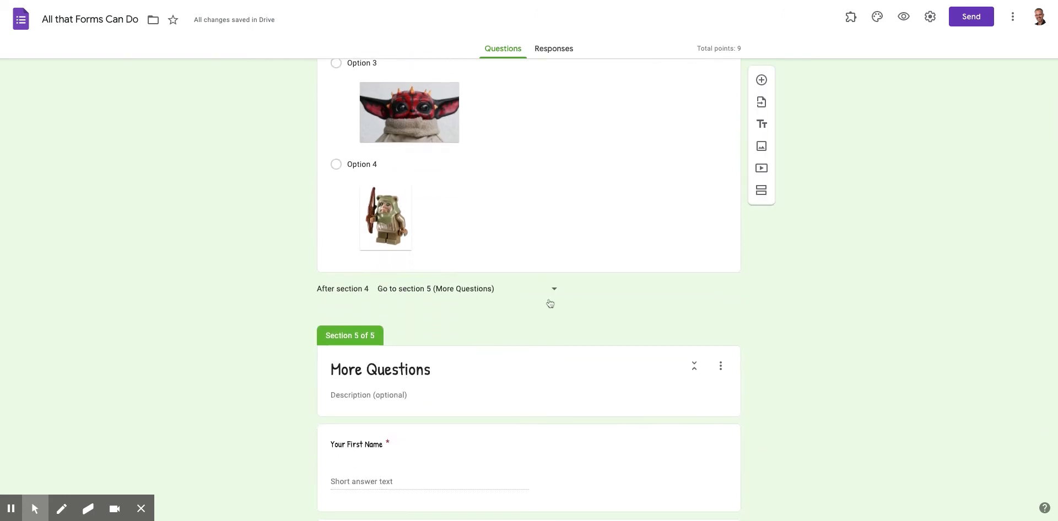
pyautogui.moveTo(506, 179)
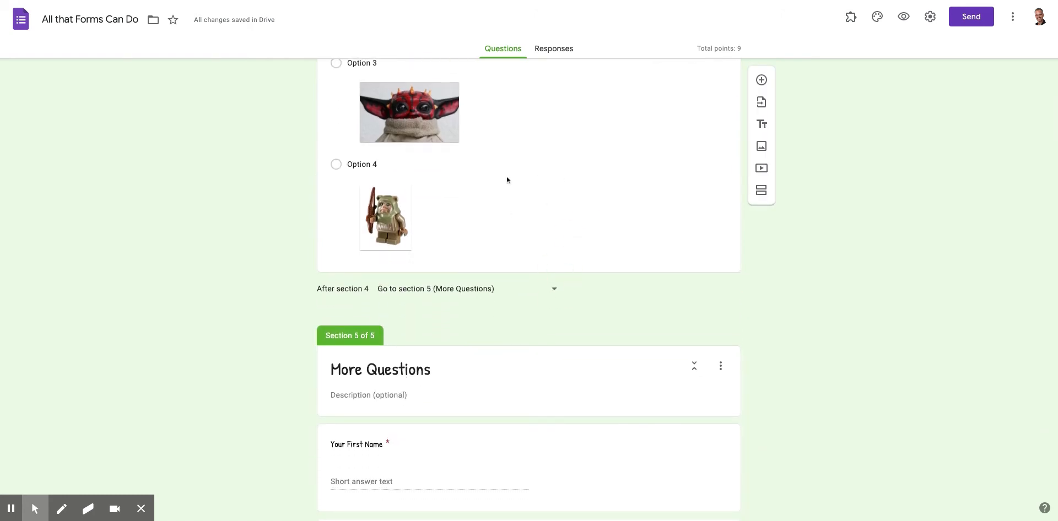
pyautogui.moveTo(518, 307)
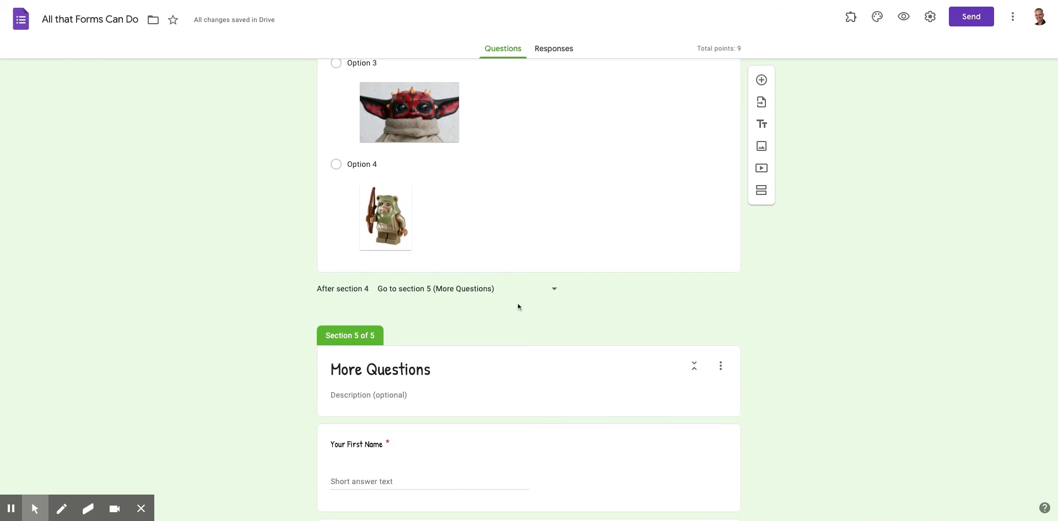
pyautogui.scroll(-3)
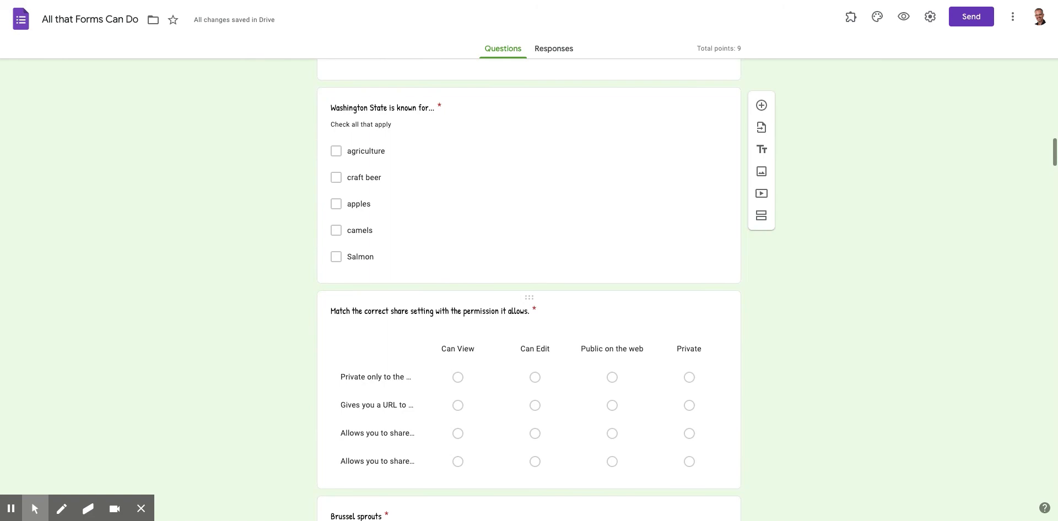
pyautogui.scroll(-3)
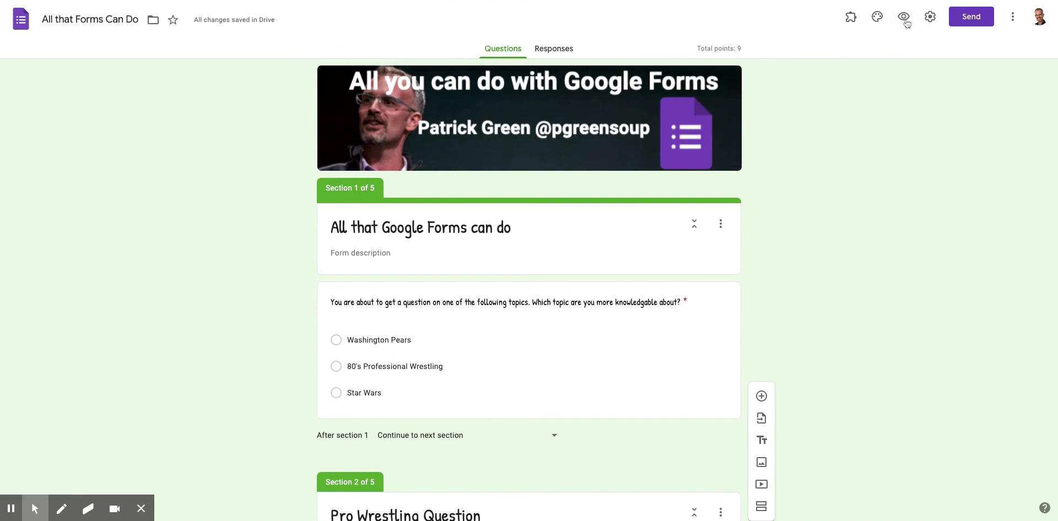
# Preview the sample form as a respondent and choose the Washington Pears topic.
pyautogui.click(902, 16)
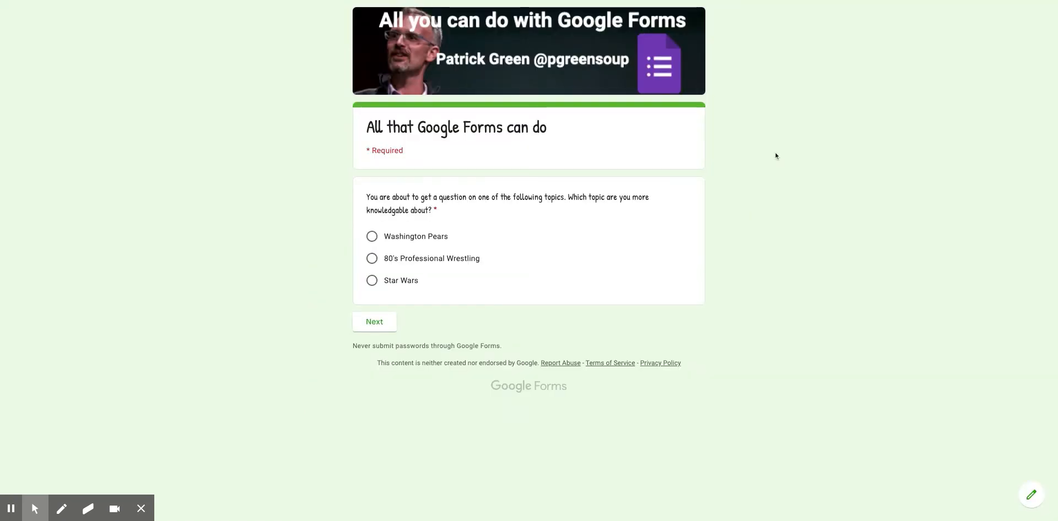
pyautogui.moveTo(311, 229)
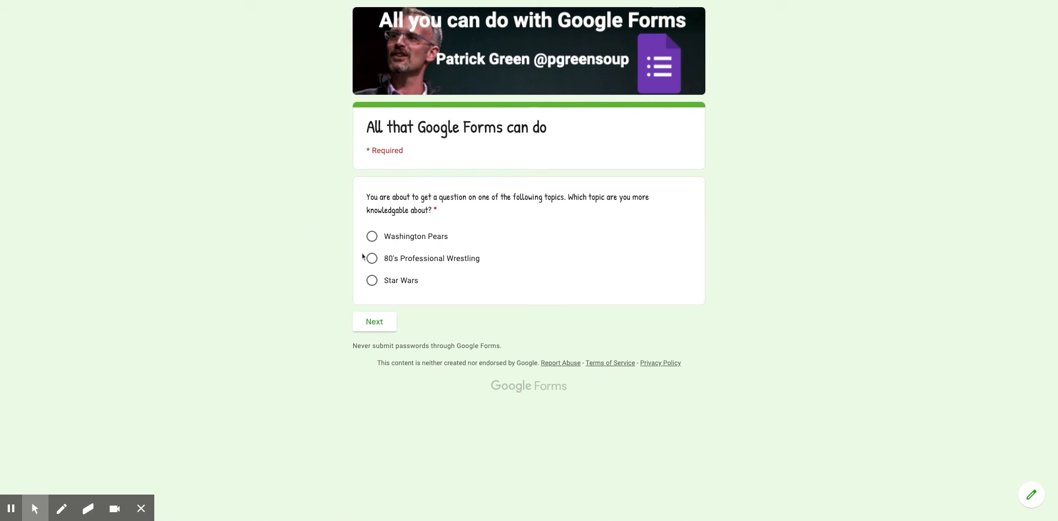
pyautogui.moveTo(344, 252)
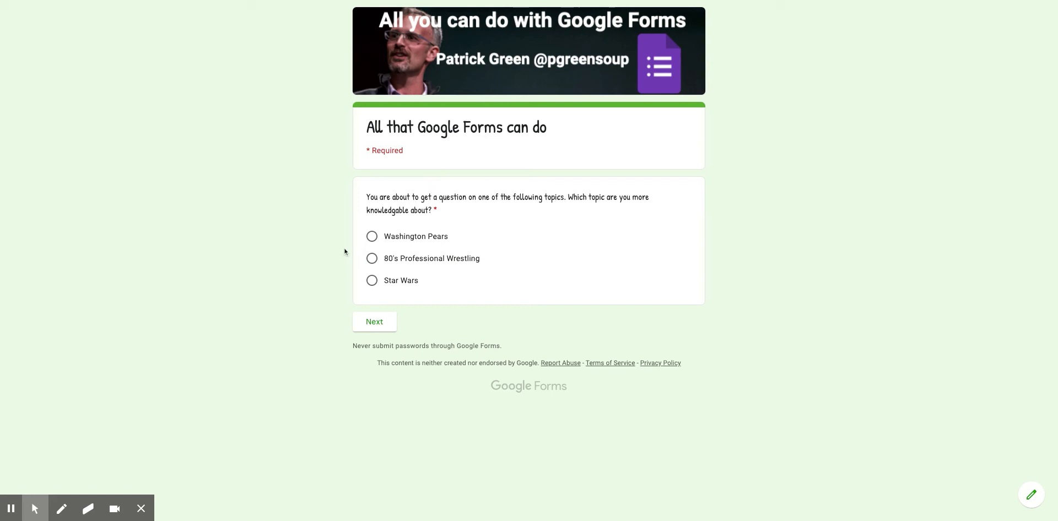
pyautogui.moveTo(449, 470)
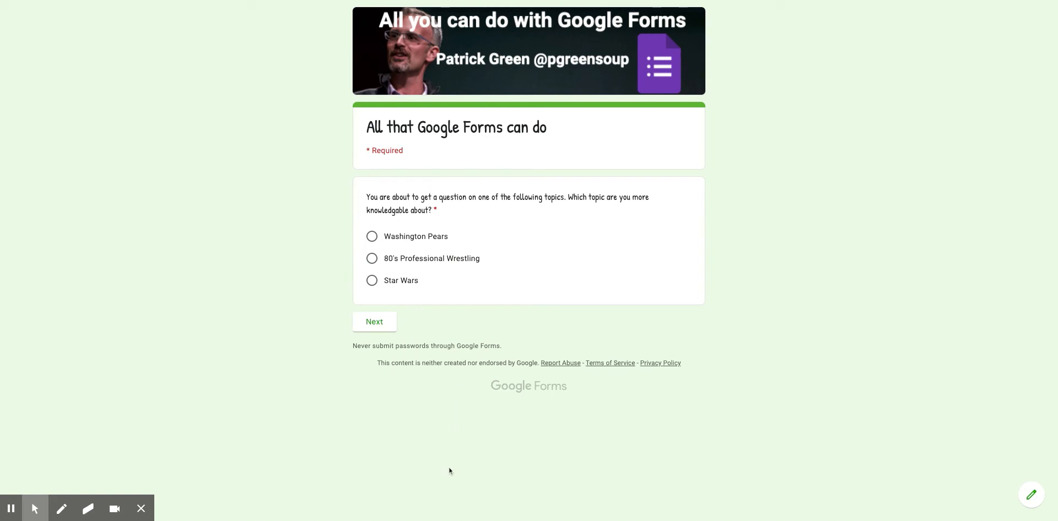
pyautogui.moveTo(414, 244)
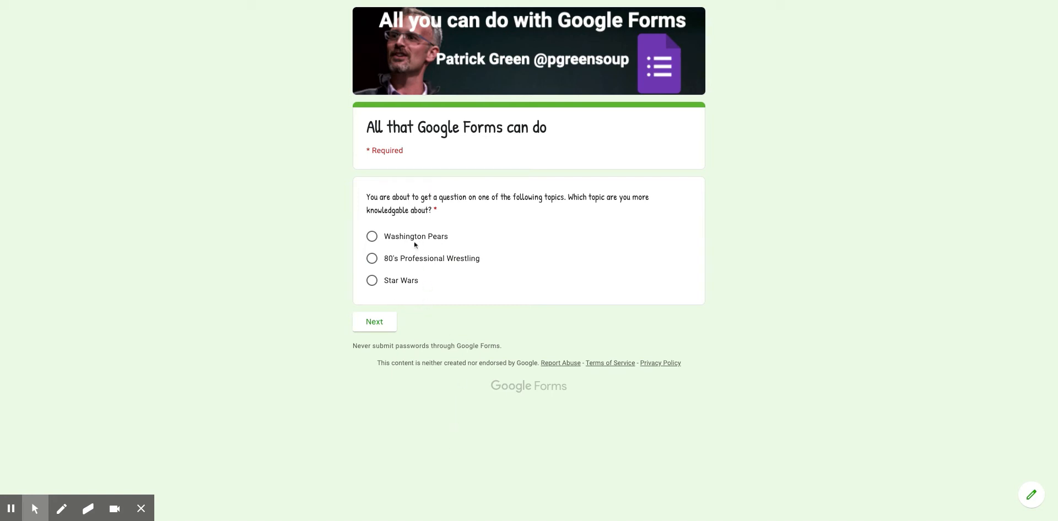
pyautogui.moveTo(399, 290)
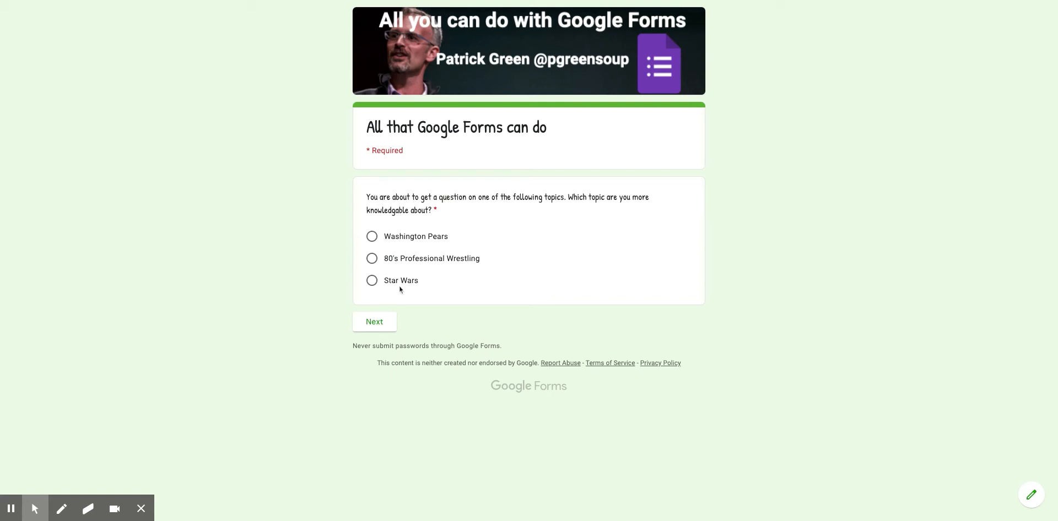
pyautogui.moveTo(459, 255)
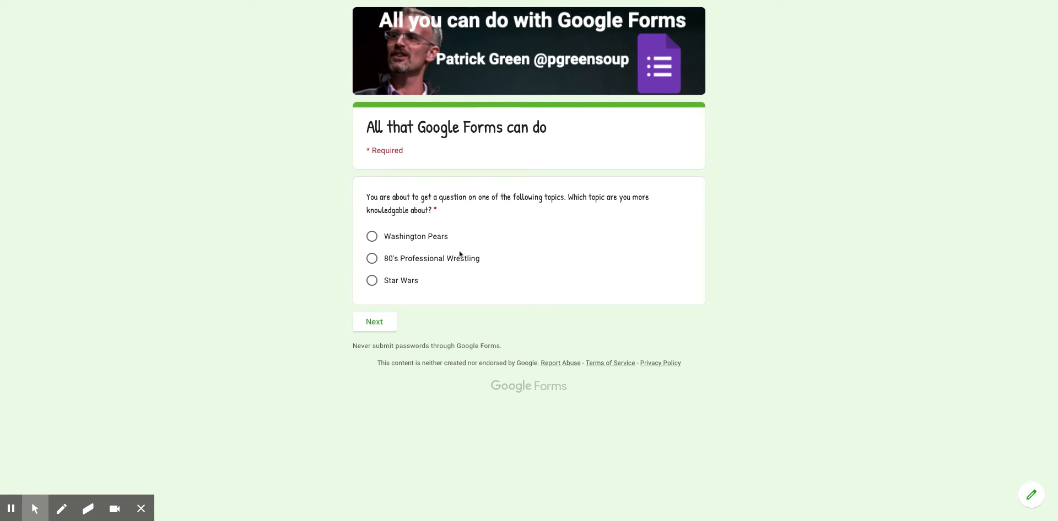
pyautogui.moveTo(460, 255)
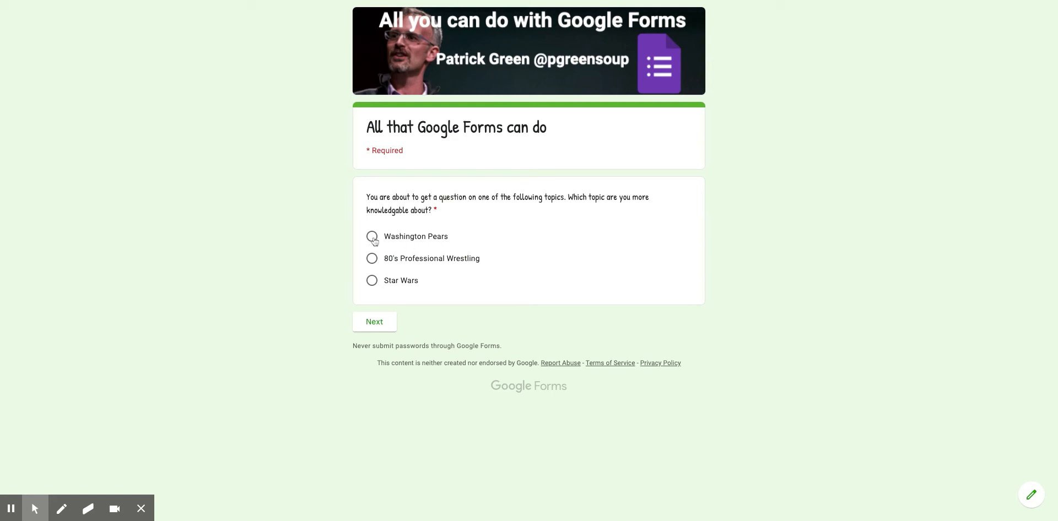
pyautogui.click(371, 236)
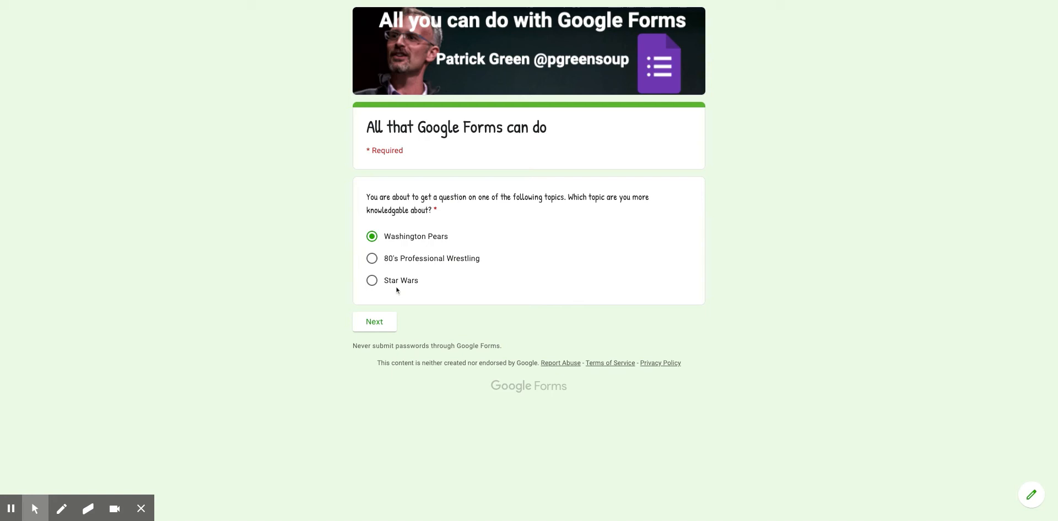
pyautogui.click(374, 322)
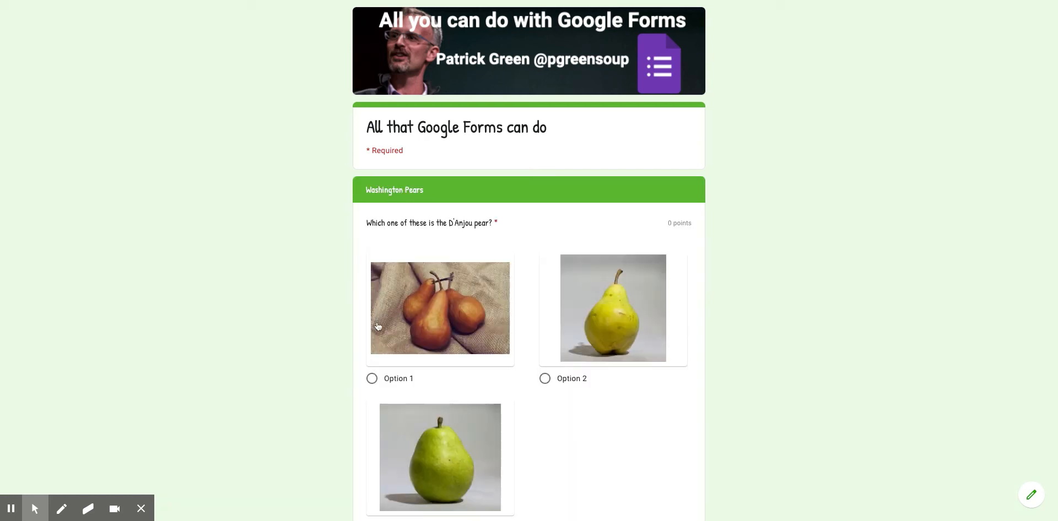
pyautogui.scroll(-3)
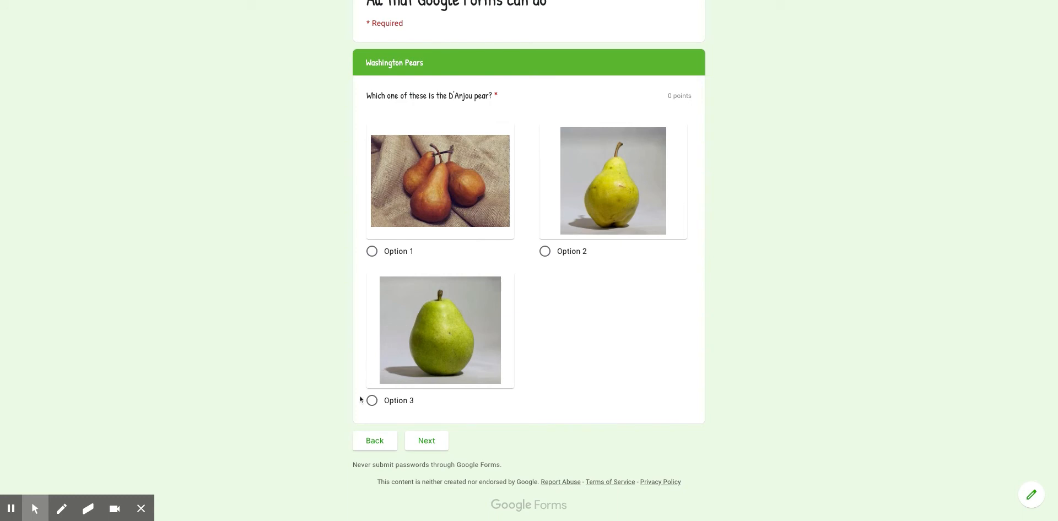
# Answer the pear question with Option 3 and continue to the More Questions section.
pyautogui.click(371, 400)
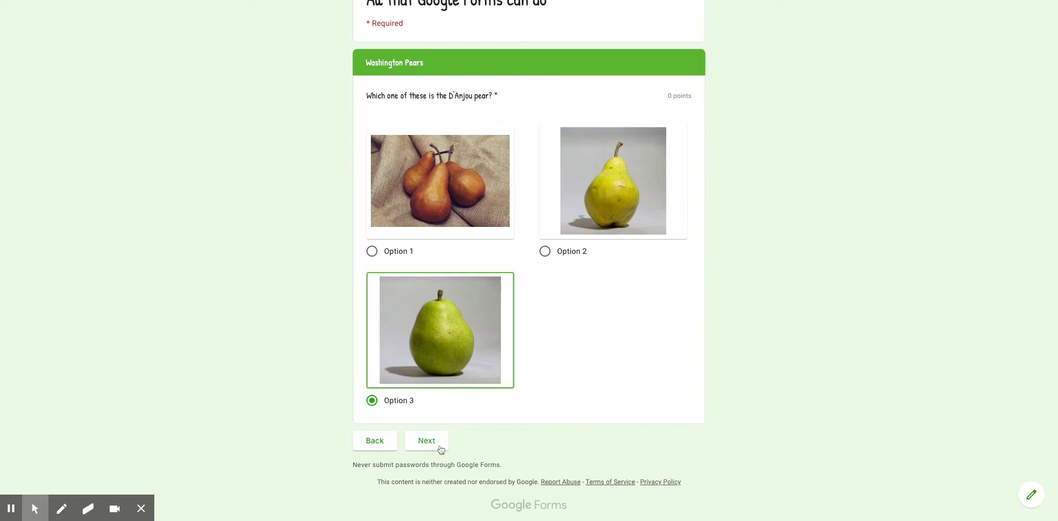
pyautogui.click(425, 441)
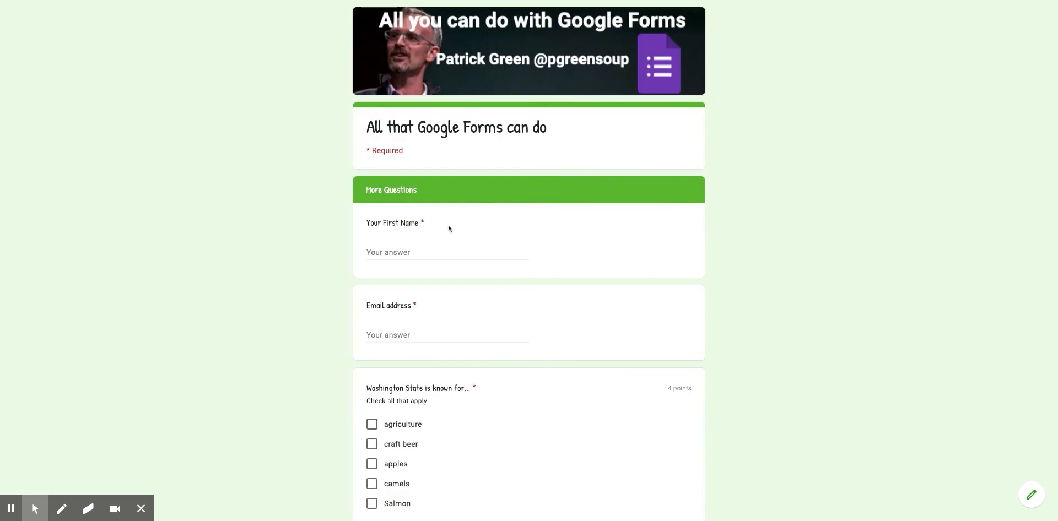
pyautogui.scroll(-3)
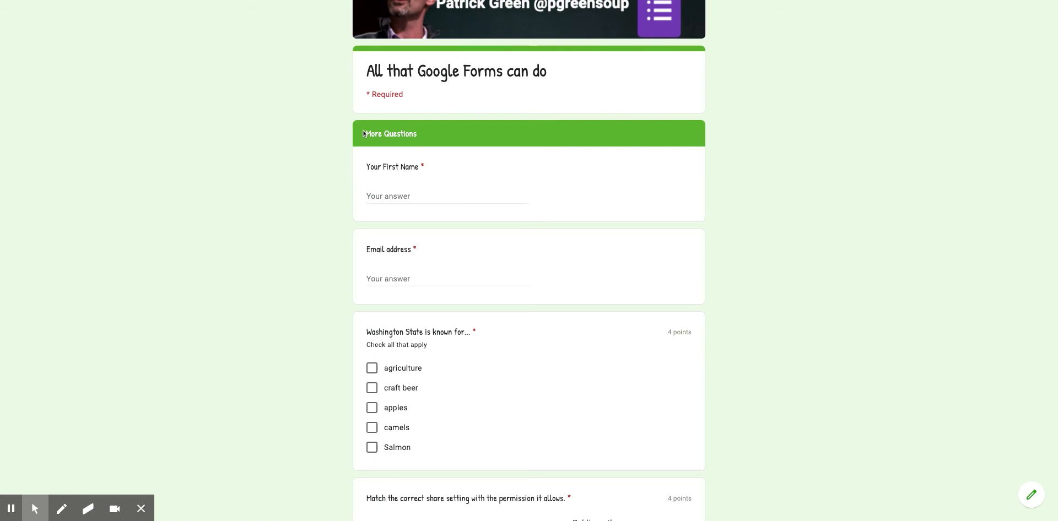
pyautogui.scroll(-3)
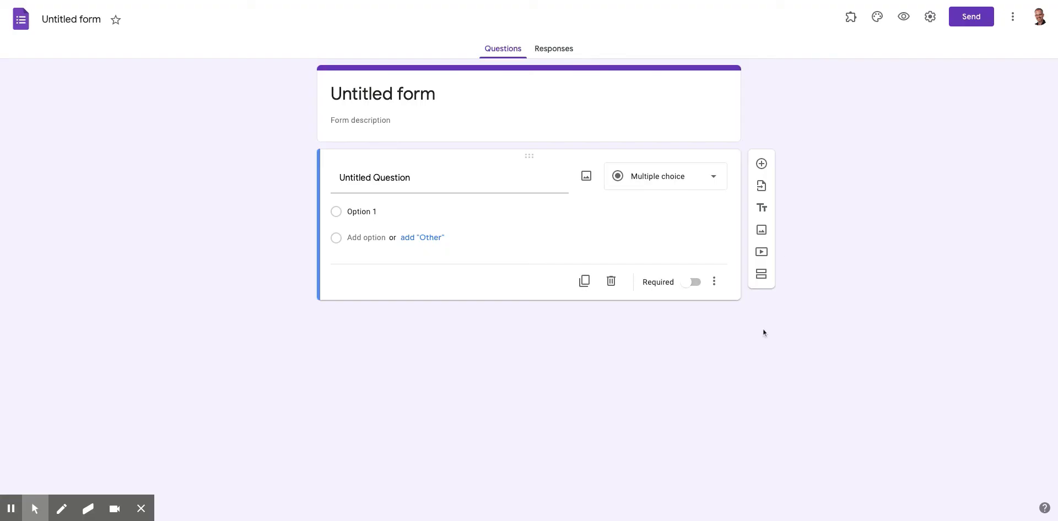
pyautogui.moveTo(340, 161)
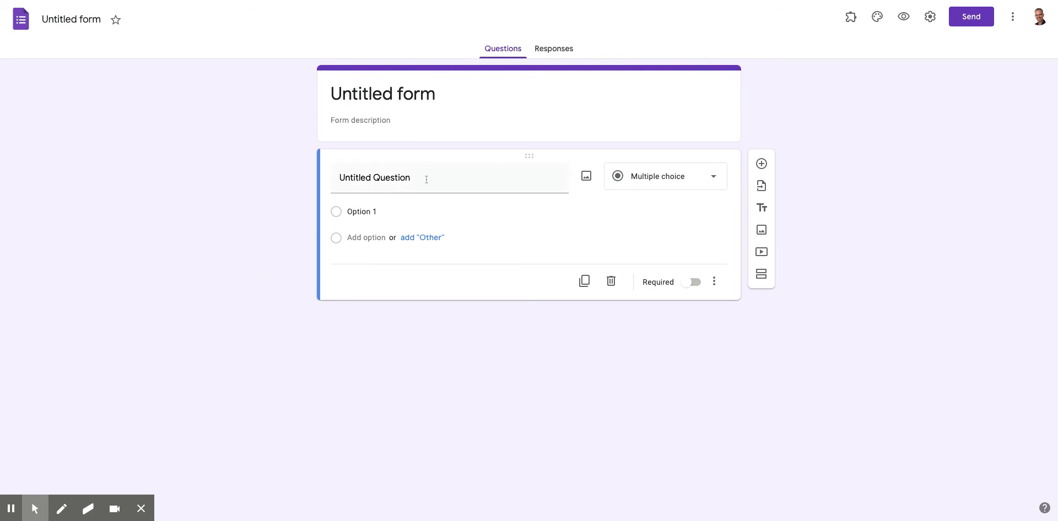
pyautogui.moveTo(674, 181)
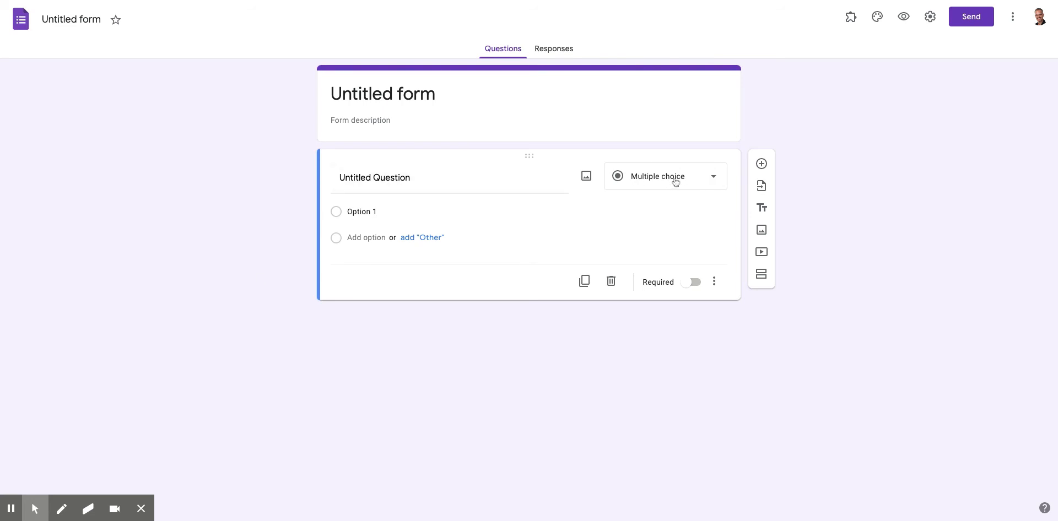
# Enter option a in the new blank form's default multiple-choice question.
pyautogui.write('a')
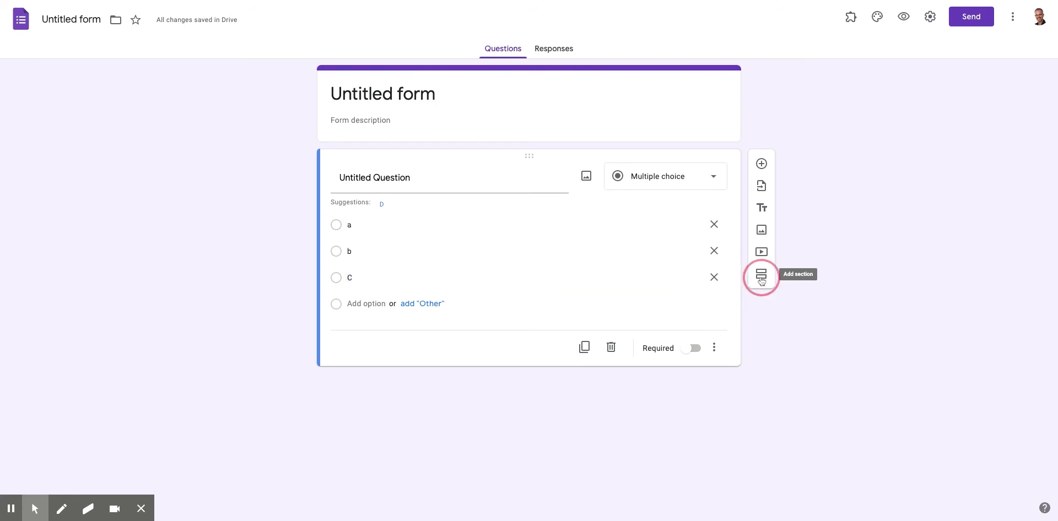
# Add sections titled "go here if a" and "if b" after the question.
pyautogui.click(760, 277)
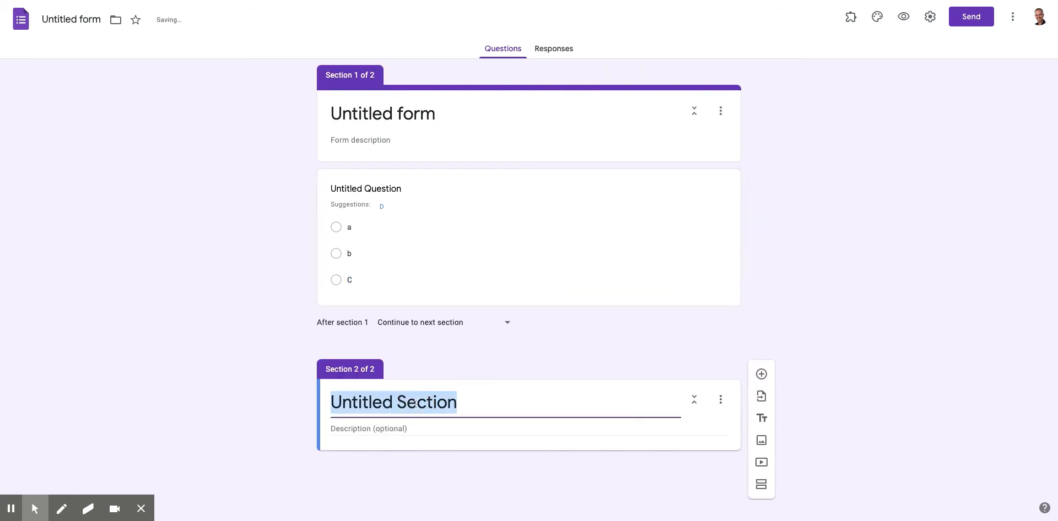
pyautogui.write('go here')
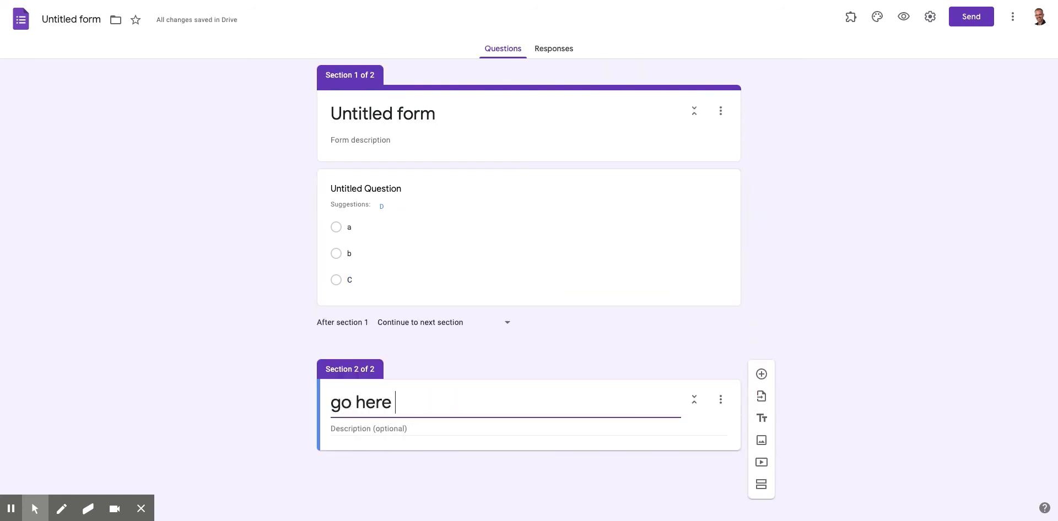
pyautogui.write('if a')
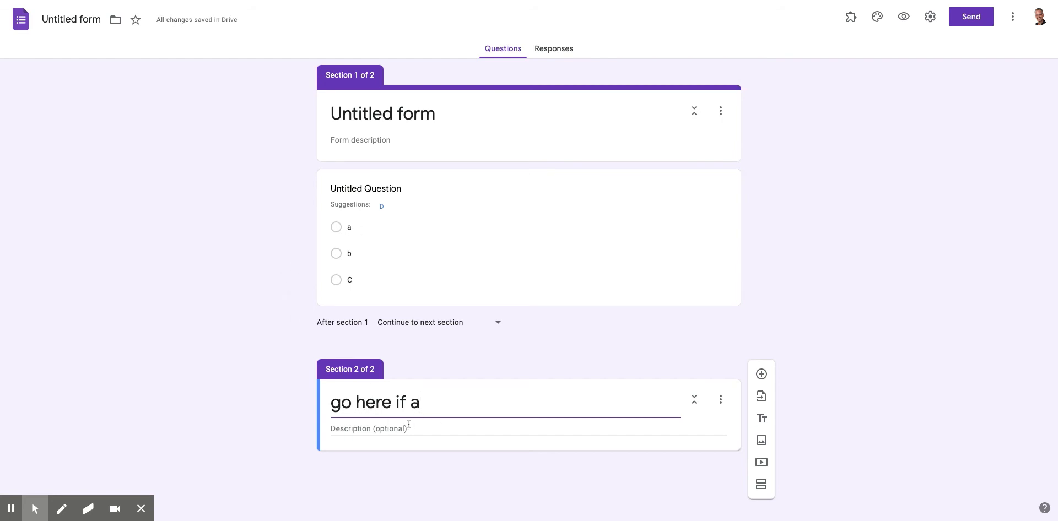
pyautogui.moveTo(760, 484)
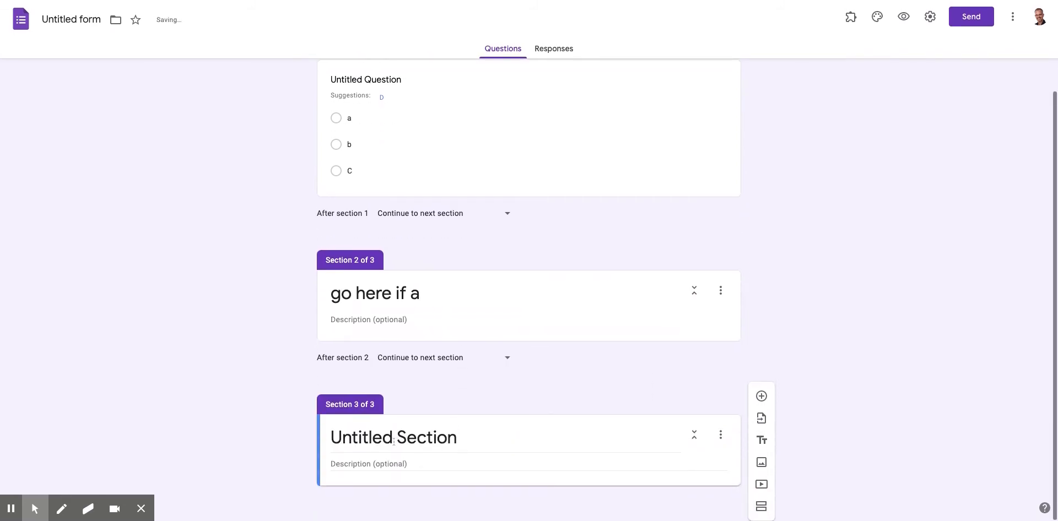
pyautogui.write('if b')
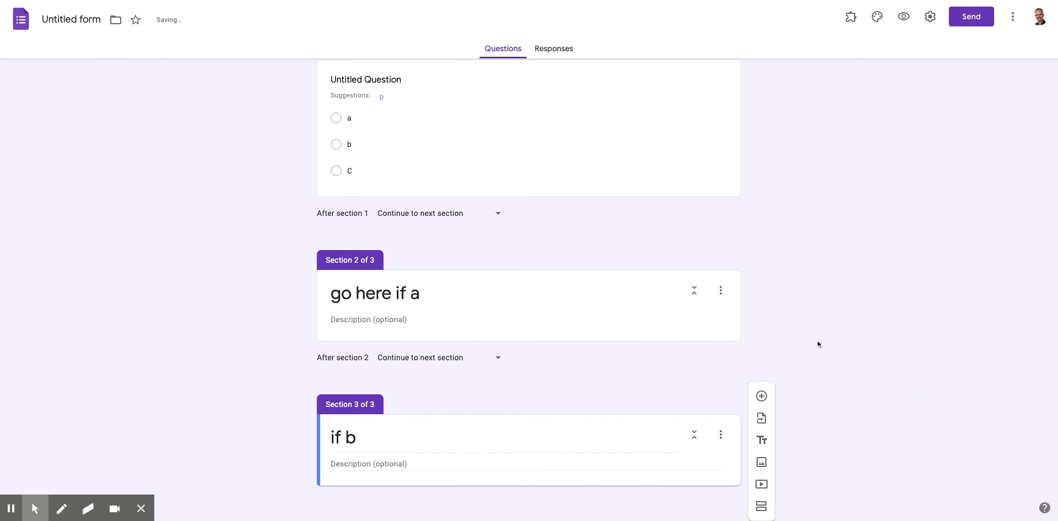
# Give the "go here if a" section a placeholder question "asl;kdj fl;kasjd flk;djsf".
pyautogui.click(375, 293)
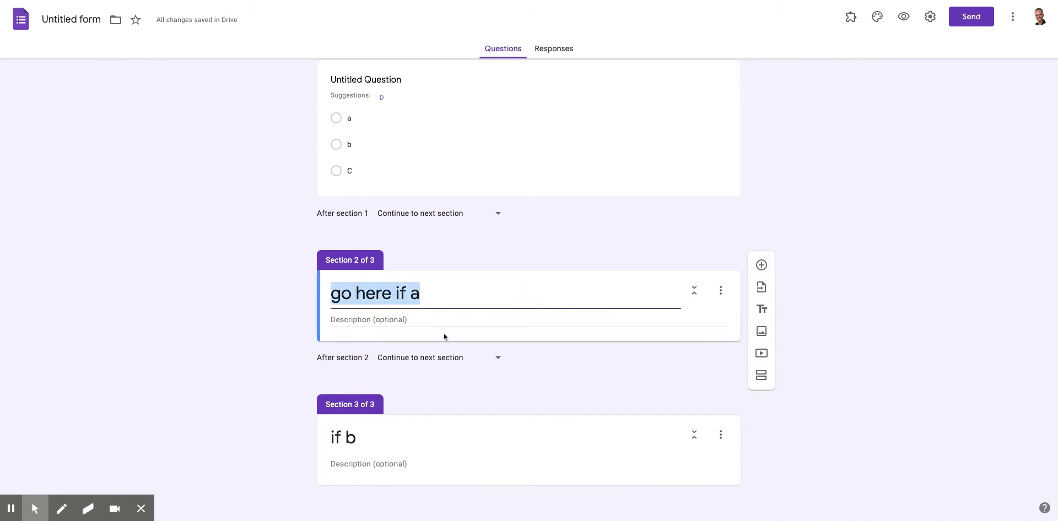
pyautogui.moveTo(458, 315)
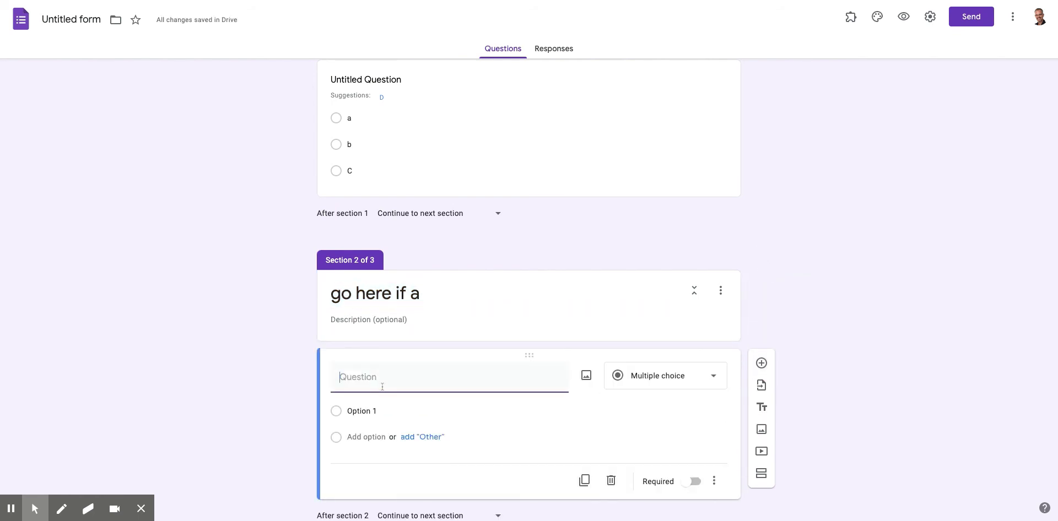
pyautogui.write('asl;kdj fl;kasjd flk;djsf')
pyautogui.click(458, 411)
pyautogui.write('asdf')
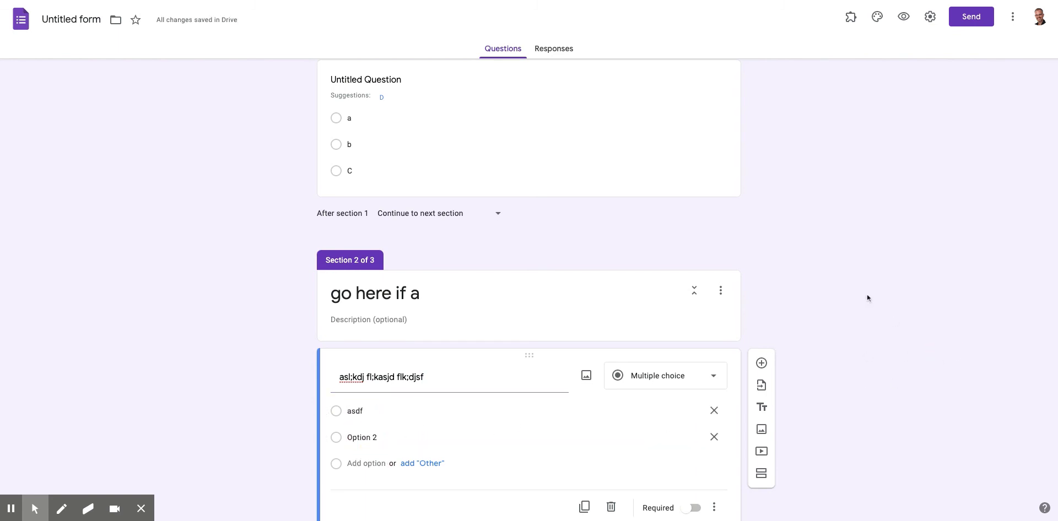
pyautogui.scroll(-3)
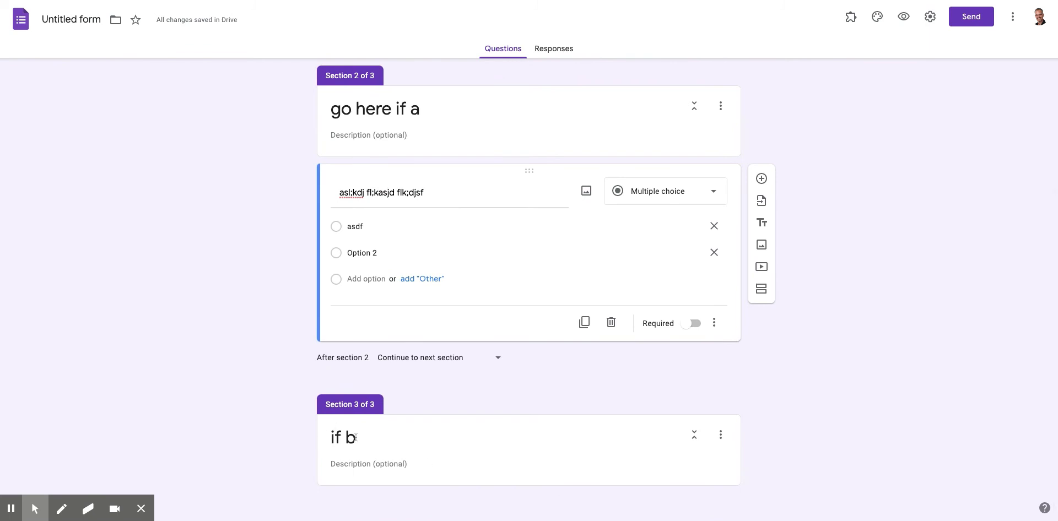
pyautogui.scroll(-3)
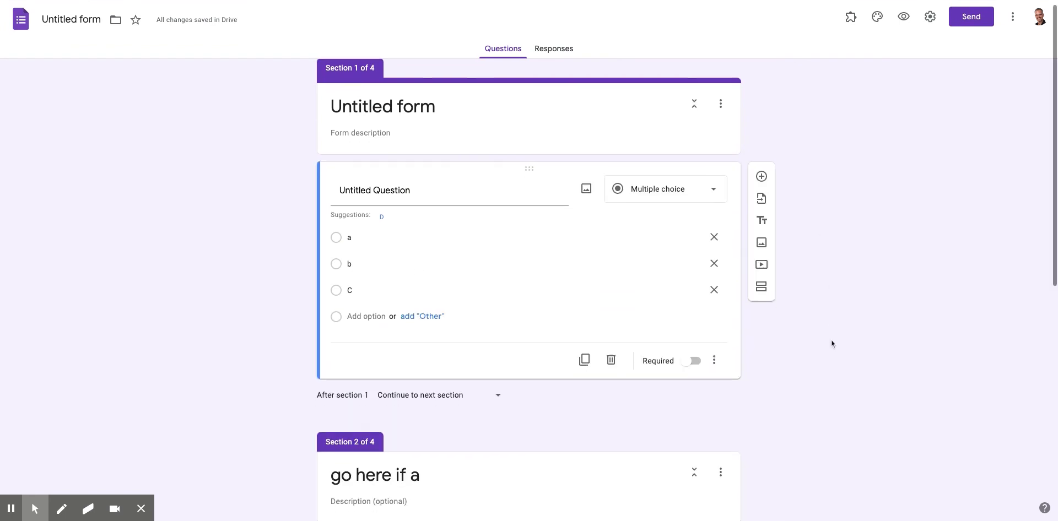
# Enable 'Go to section based on answer' on the first multiple-choice question.
pyautogui.scroll(-3)
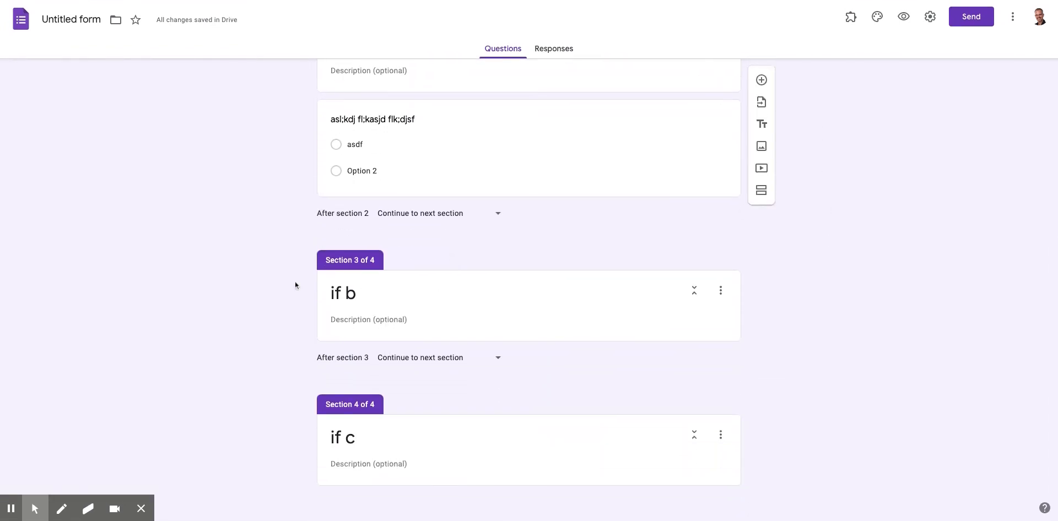
pyautogui.moveTo(833, 358)
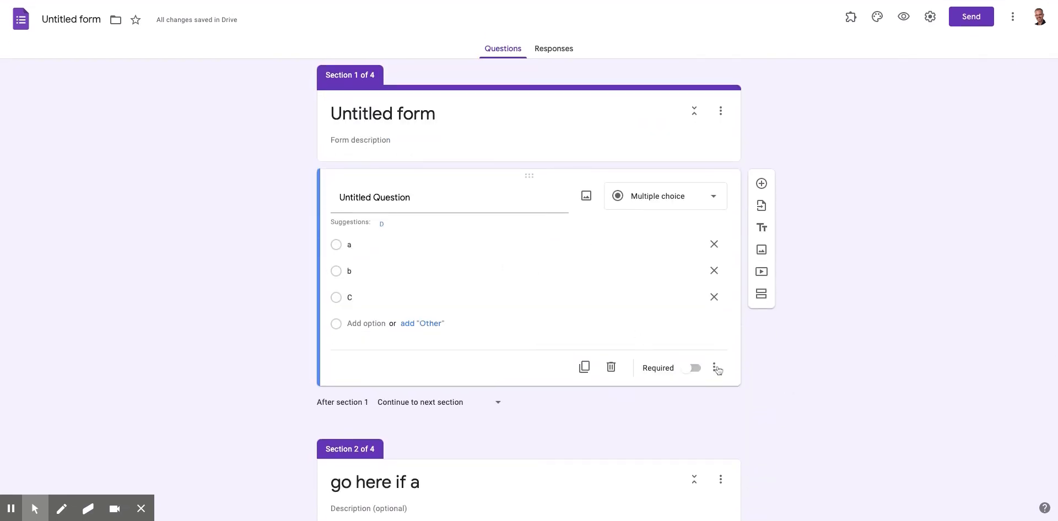
pyautogui.click(714, 367)
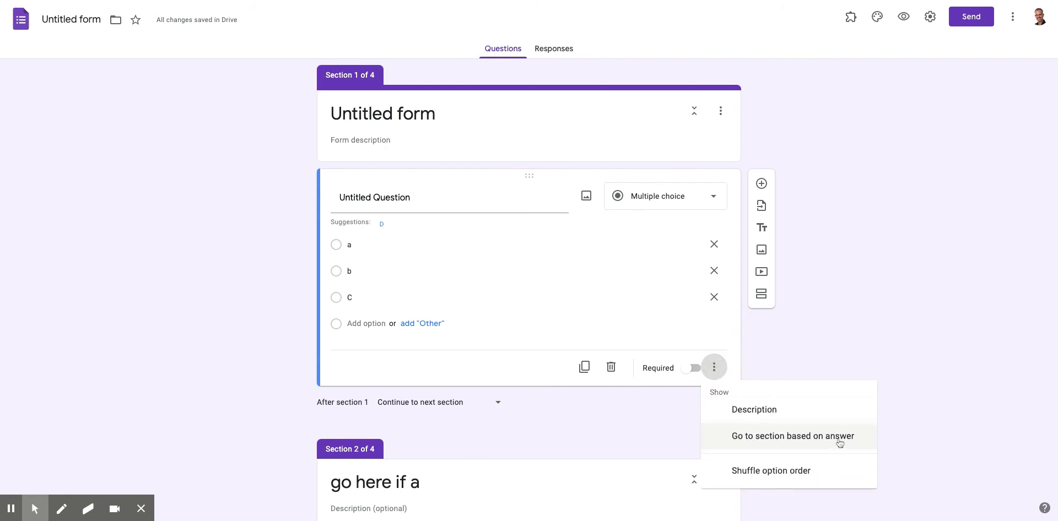
pyautogui.click(789, 435)
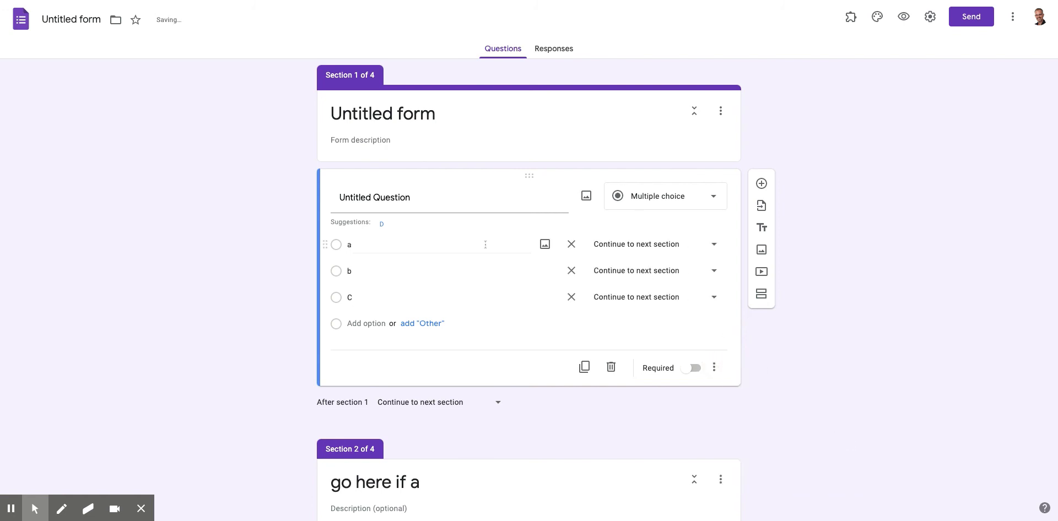
pyautogui.moveTo(571, 270)
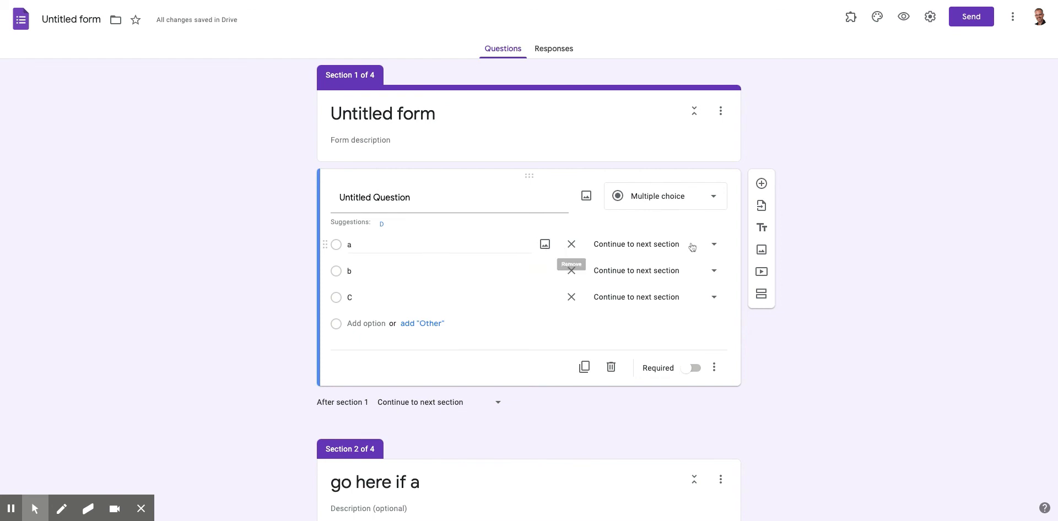
pyautogui.click(712, 244)
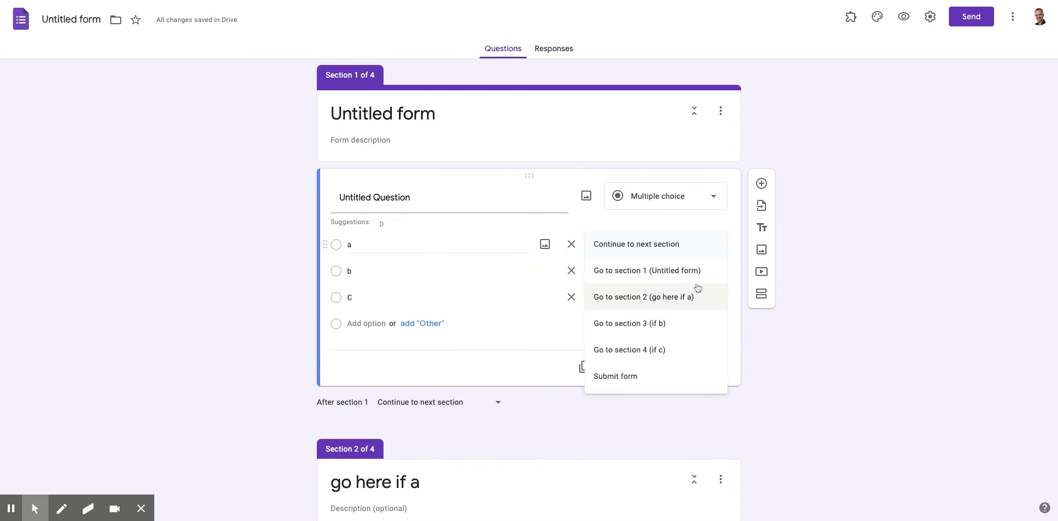
pyautogui.moveTo(632, 302)
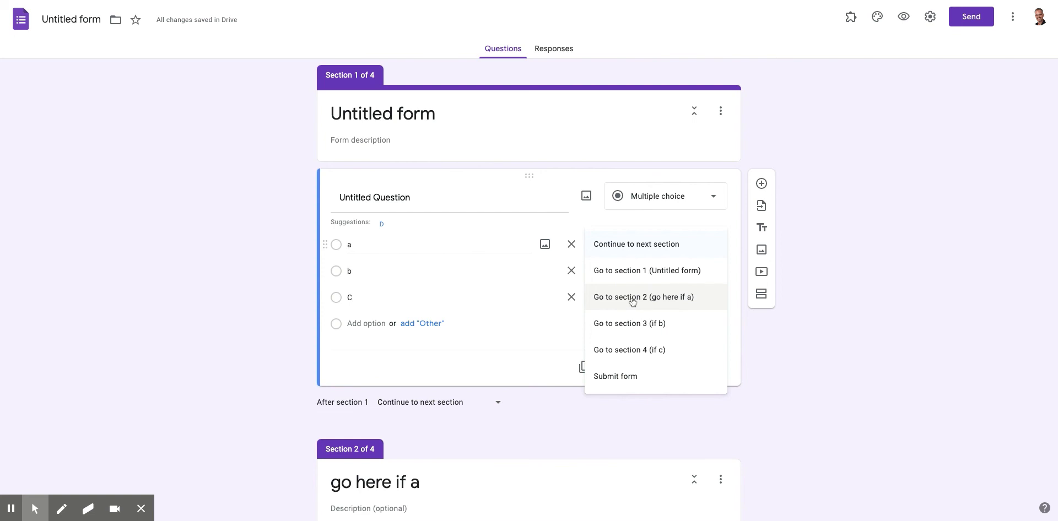
# Route answer a to section 2, b to section 3 and c to section 4.
pyautogui.click(642, 296)
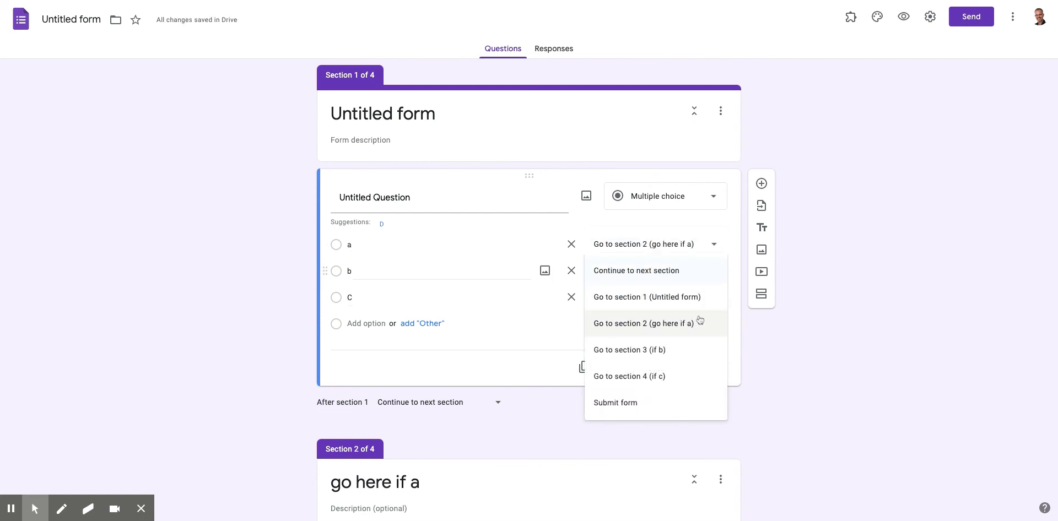
pyautogui.moveTo(619, 352)
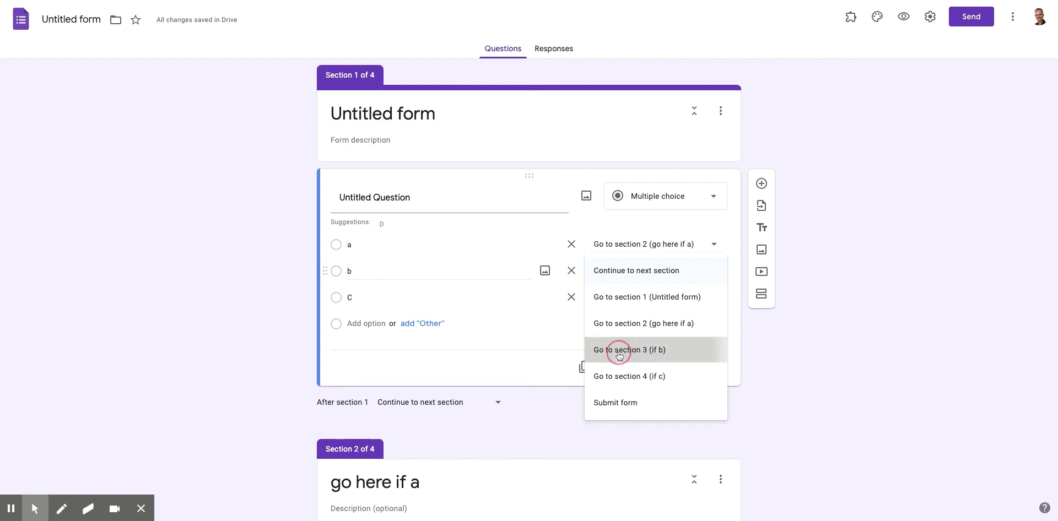
pyautogui.click(629, 349)
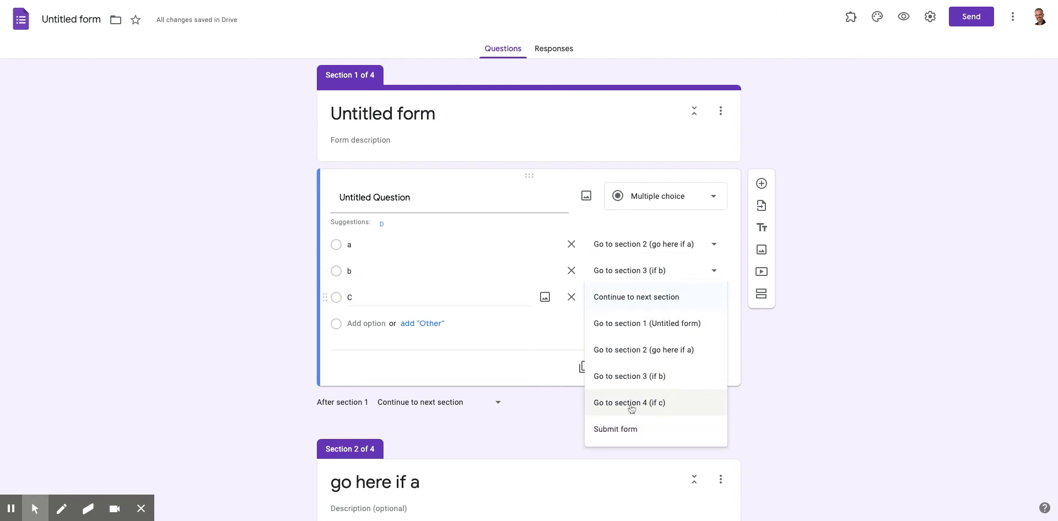
pyautogui.click(629, 402)
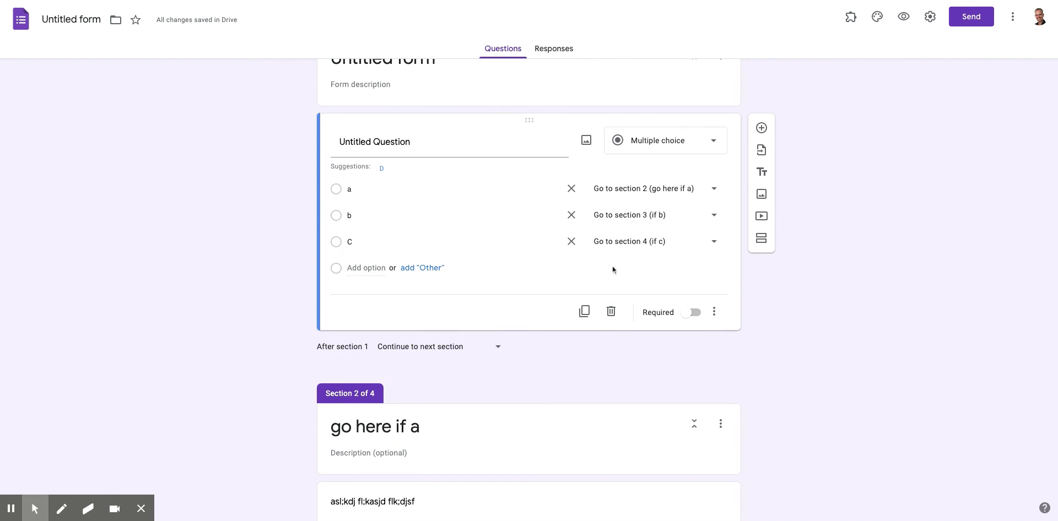
# Add a final section titled "these questions are for everyone".
pyautogui.scroll(-3)
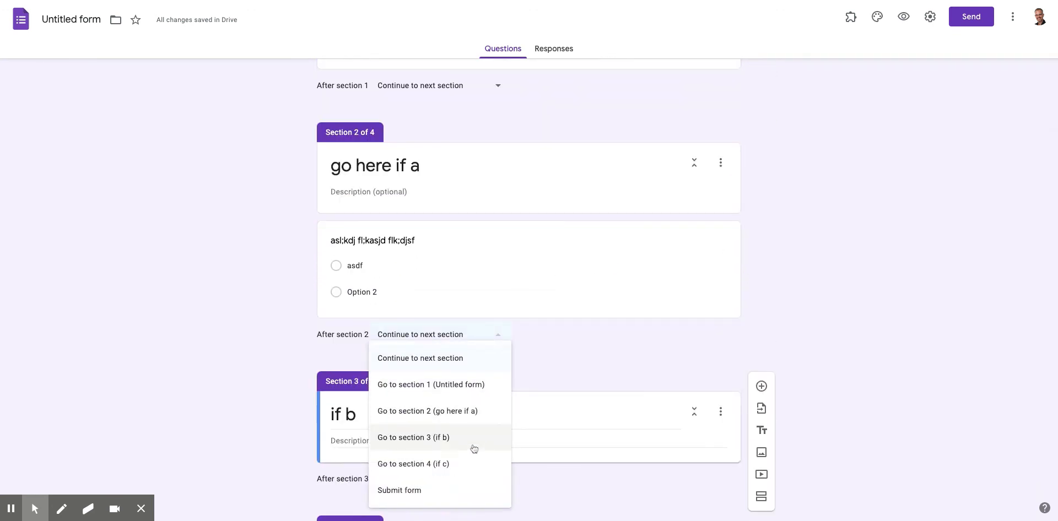
pyautogui.moveTo(434, 468)
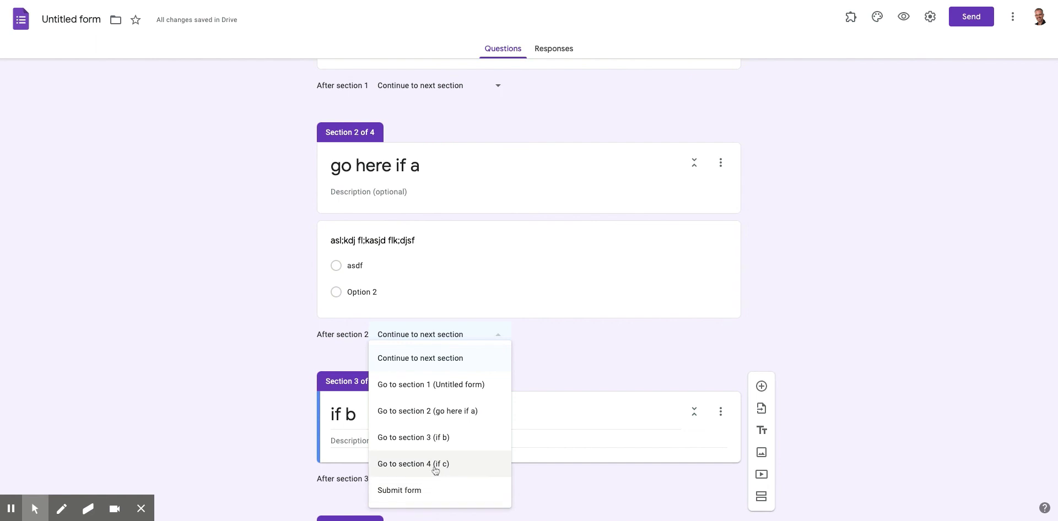
pyautogui.click(420, 358)
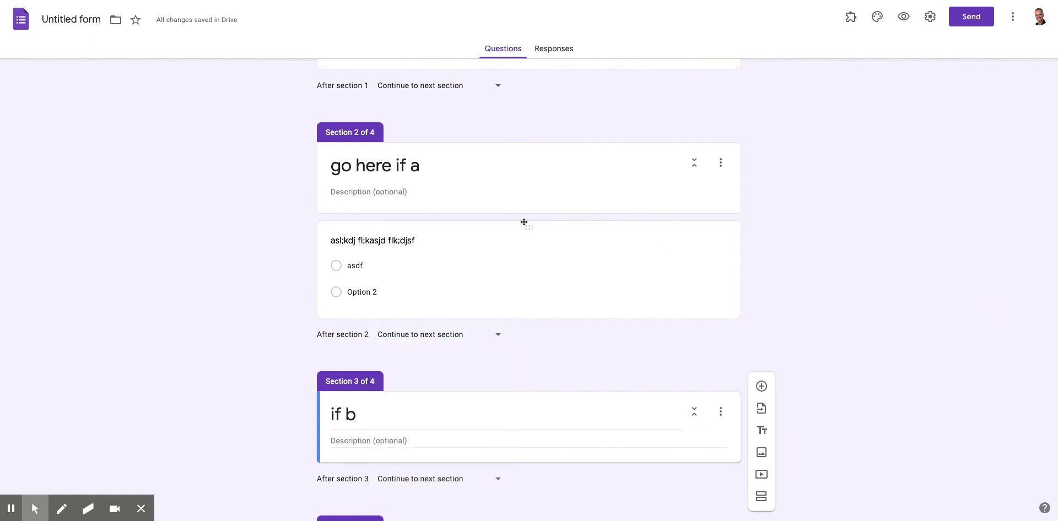
pyautogui.scroll(-3)
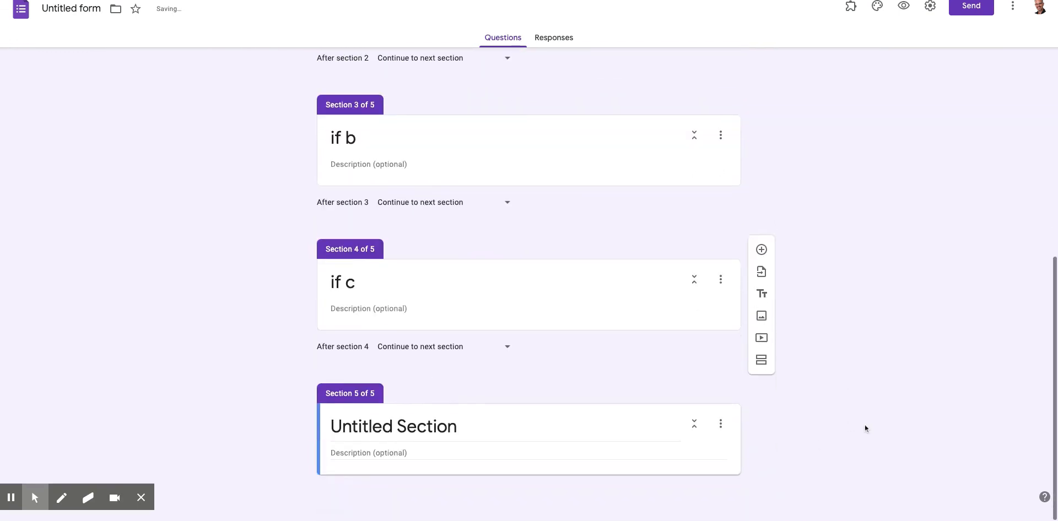
pyautogui.write('these')
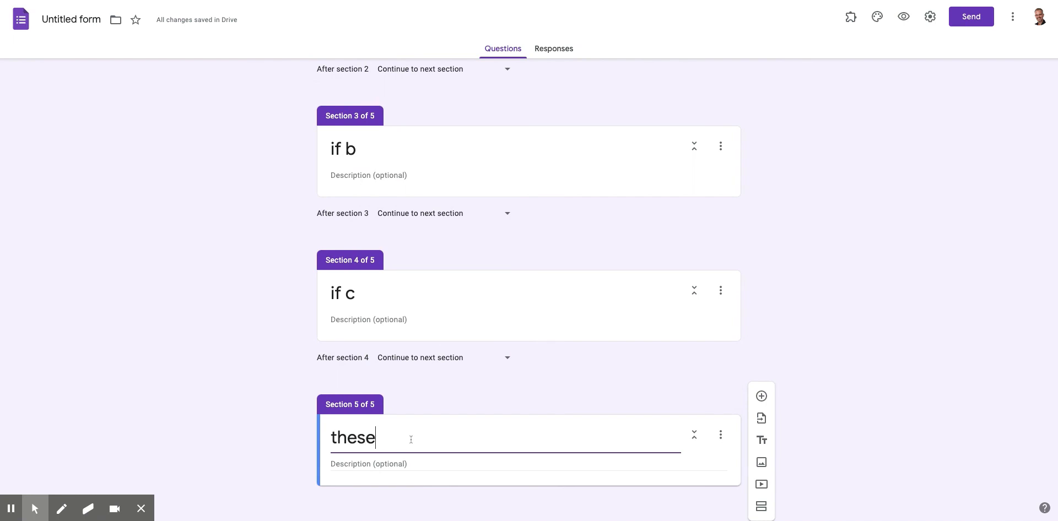
pyautogui.write('questions are')
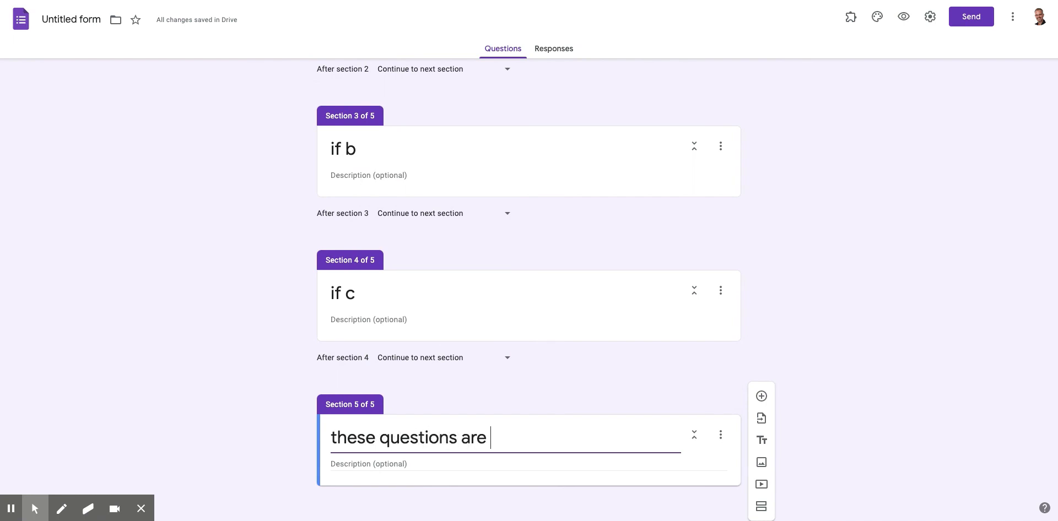
pyautogui.write('for everyone')
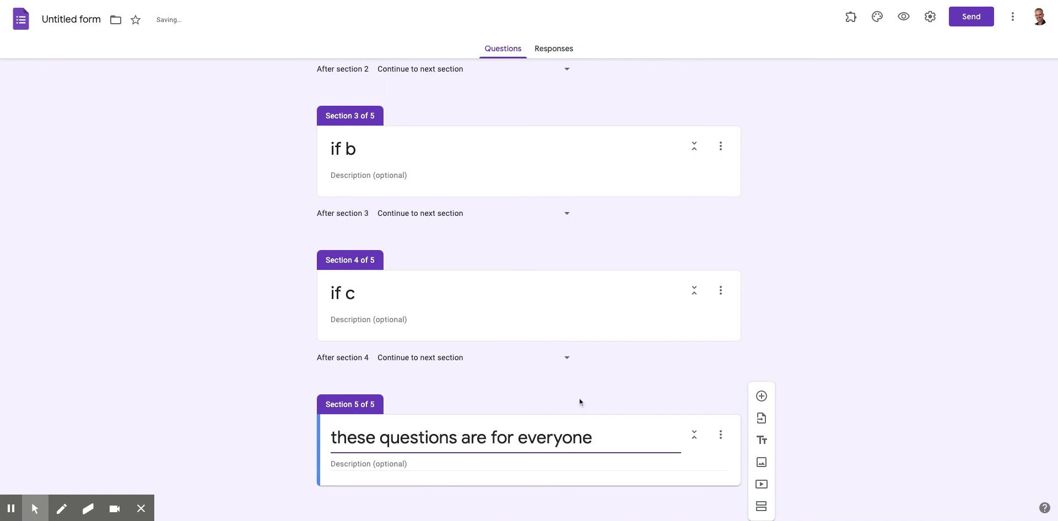
pyautogui.moveTo(871, 481)
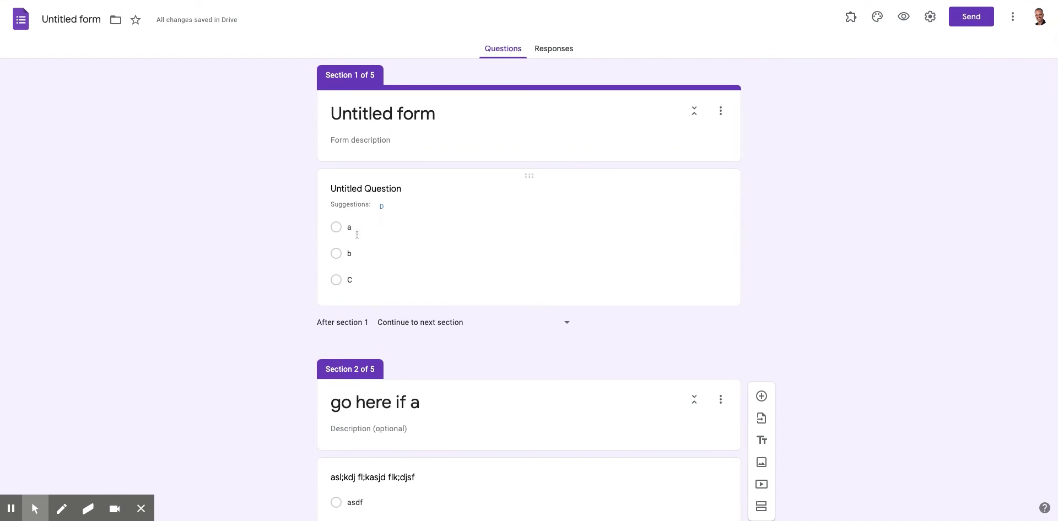
# Set 'After section 2' and 'After section 3' to go to section 5.
pyautogui.scroll(-3)
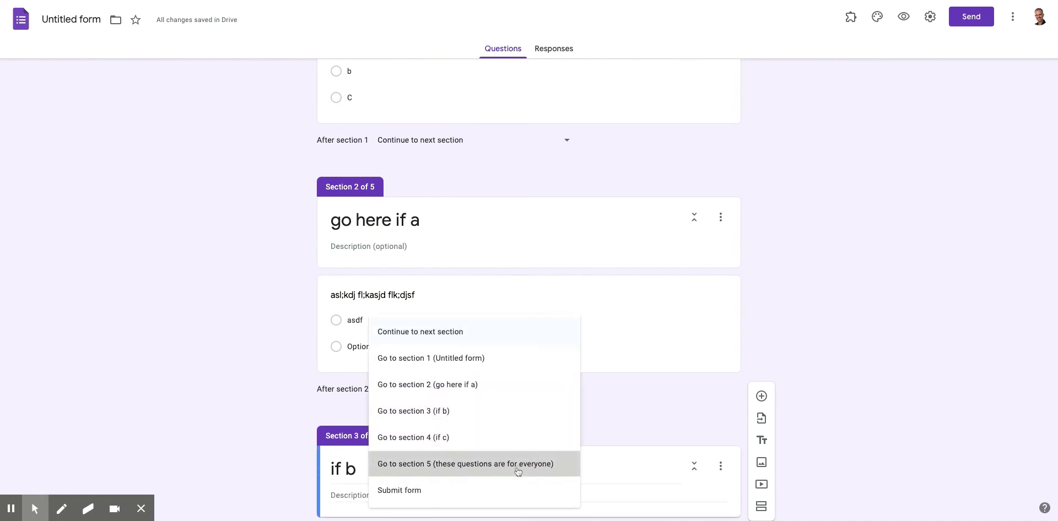
pyautogui.click(464, 464)
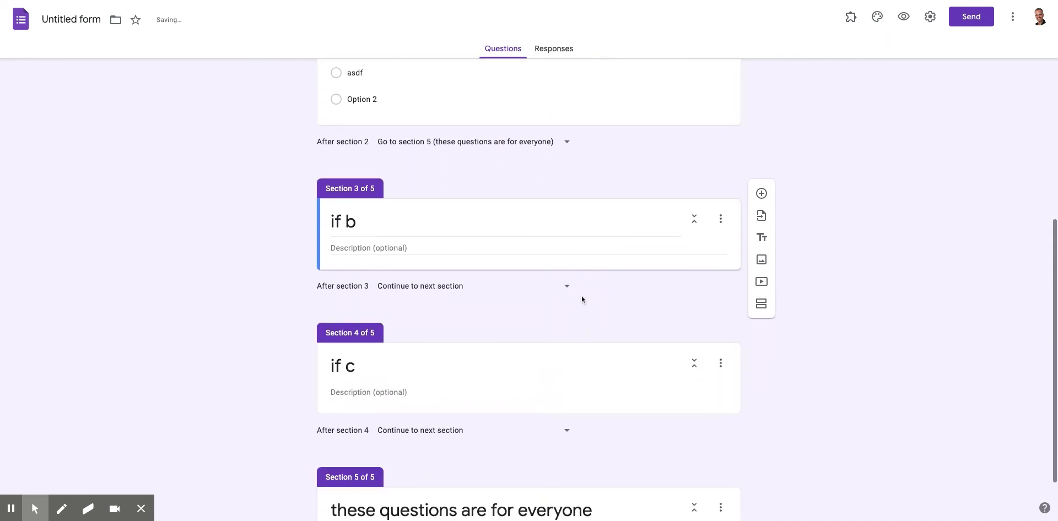
pyautogui.click(472, 285)
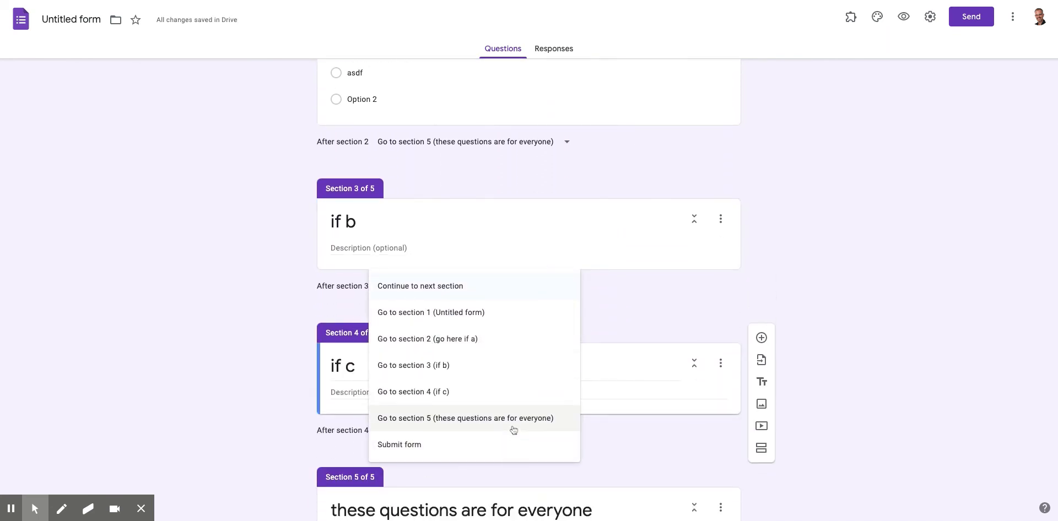
pyautogui.scroll(-3)
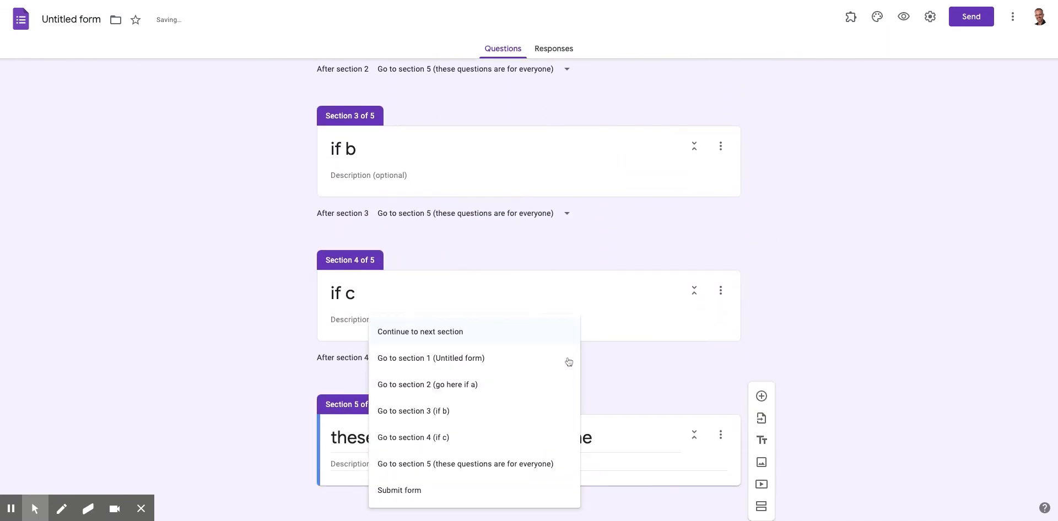